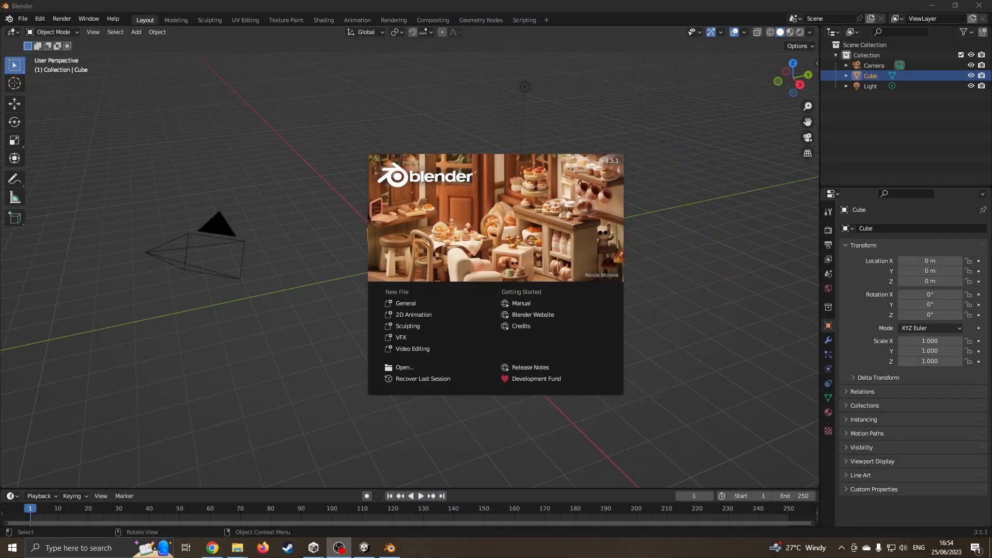
mouse_move(727, 242)
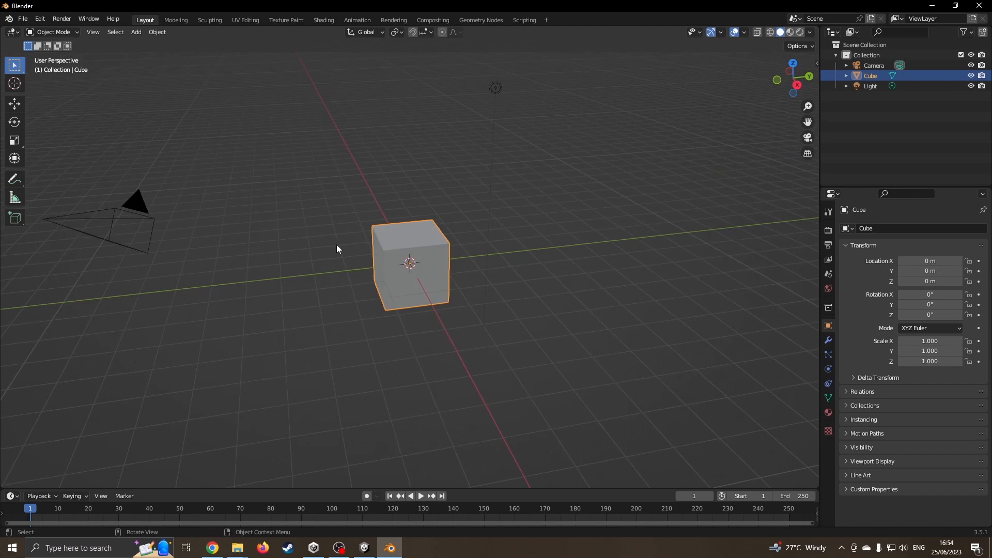
mouse_move(369, 285)
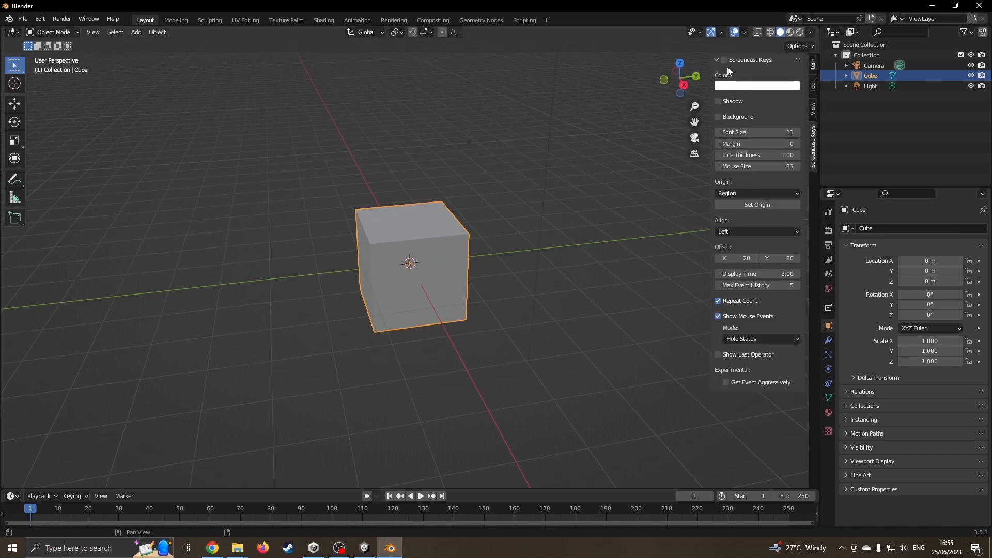
Enable Screencast Keys in the sidebar and set its font size to 20.
click(724, 60)
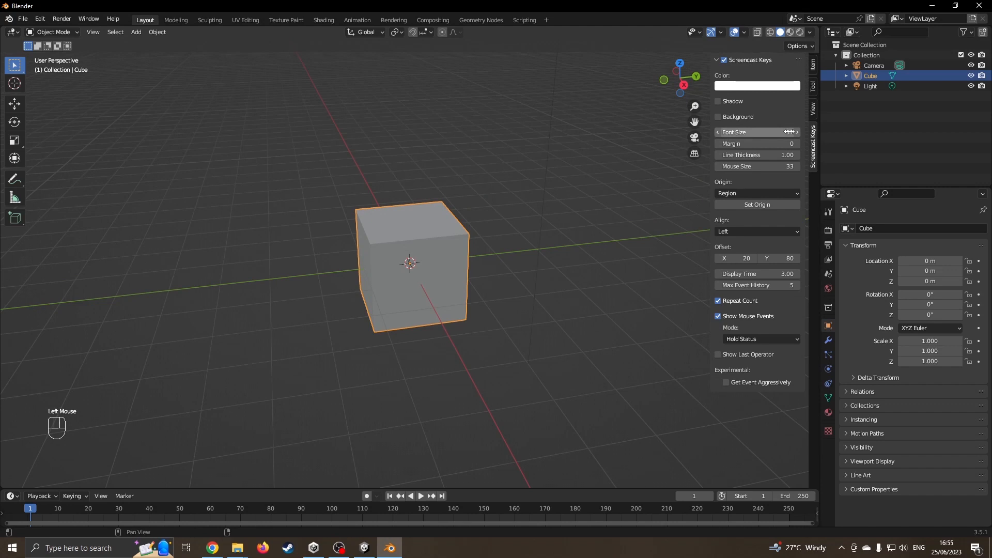
click(756, 131)
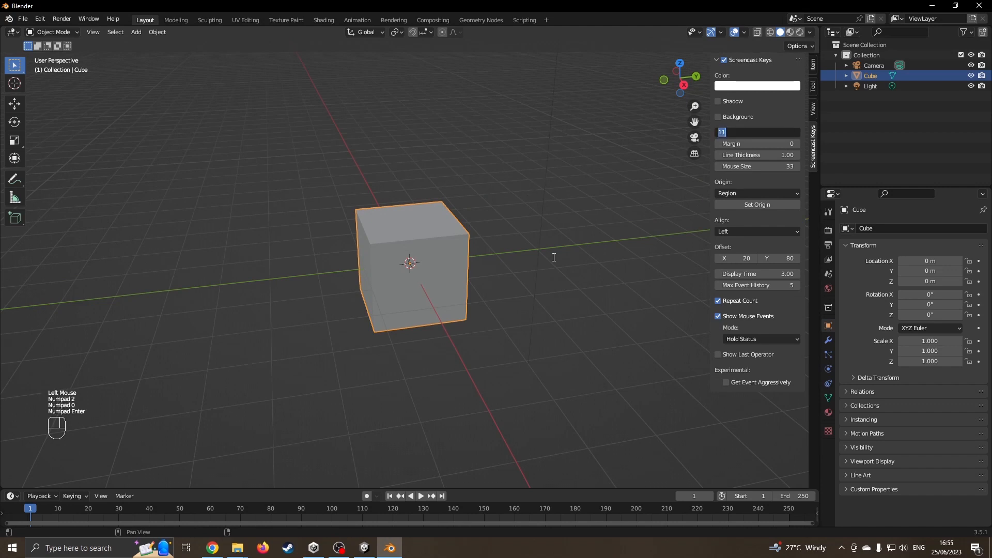
text(20)
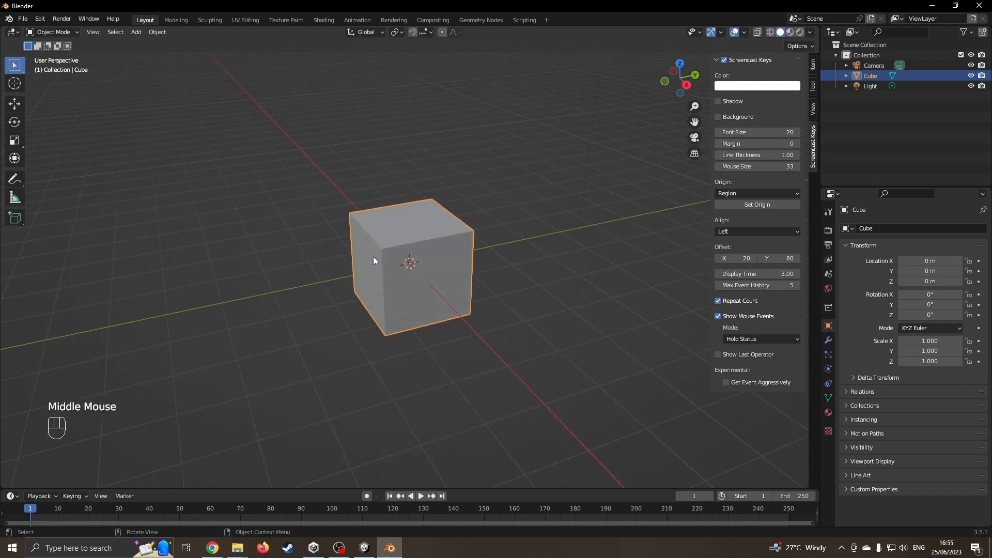
In face select and side view, extrude the cube's end faces and scale them down to taper.
key(Tab)
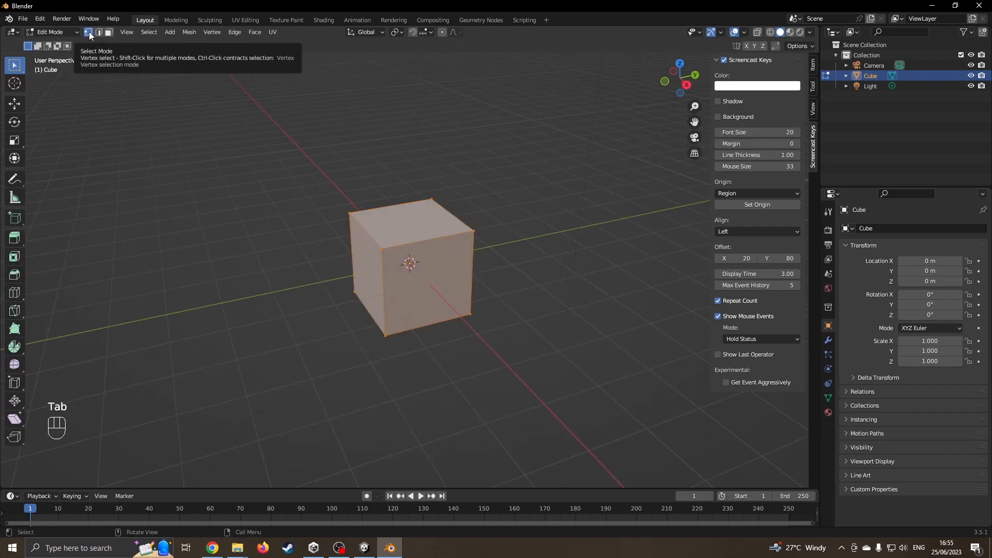
click(108, 32)
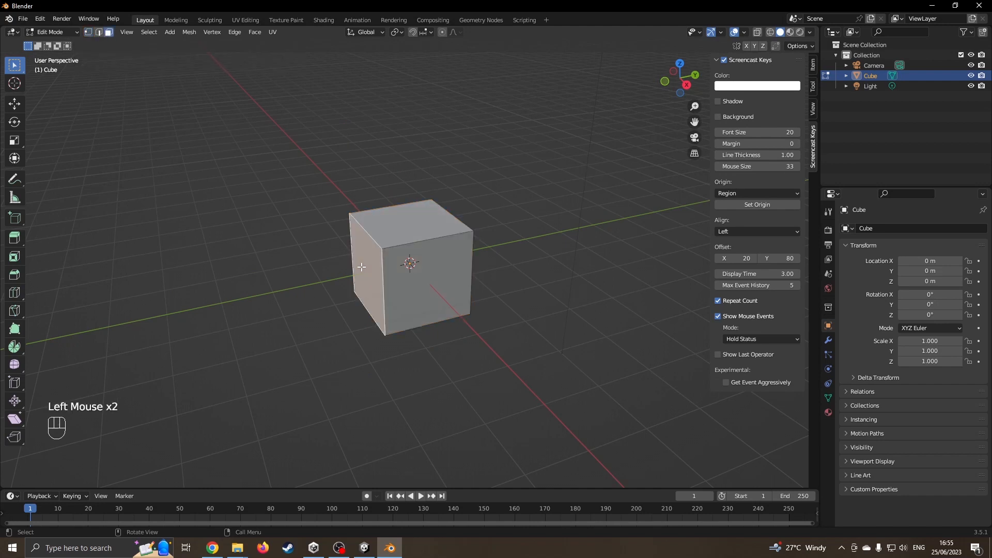
key(KP_1)
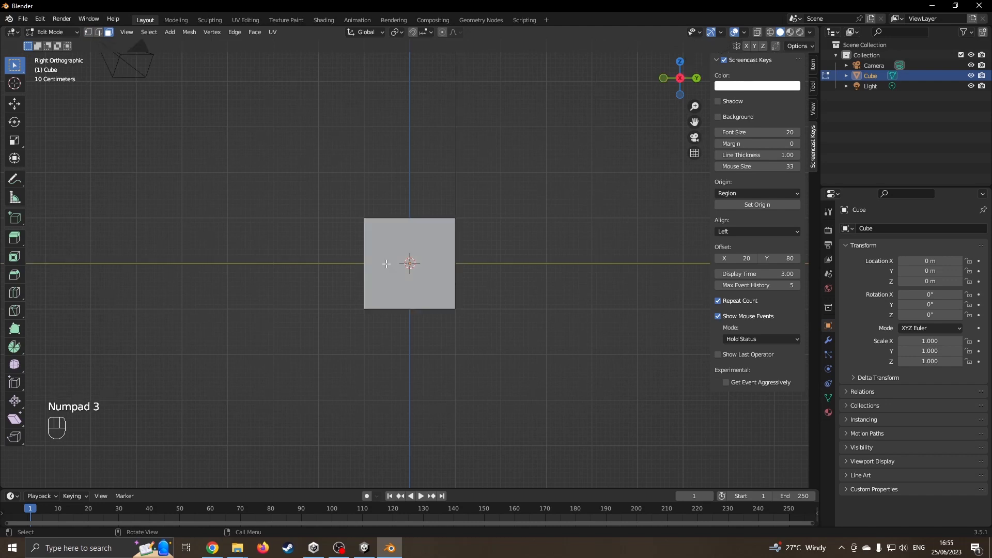
key(e)
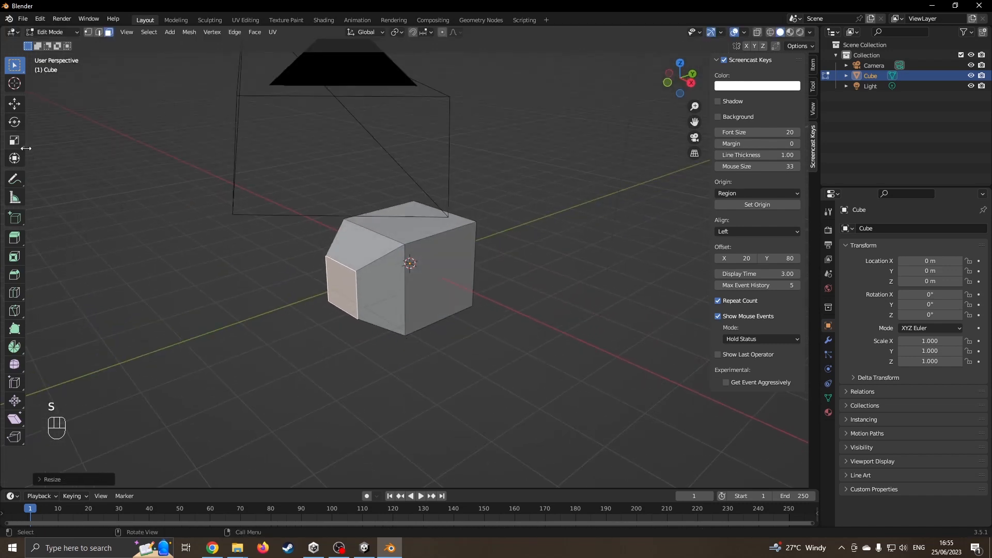
key(s)
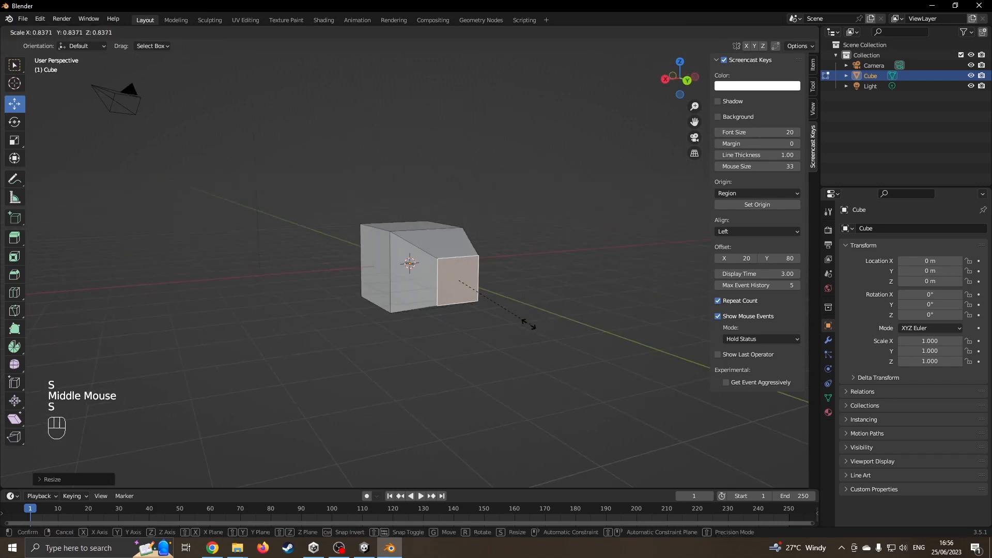
key(Tab)
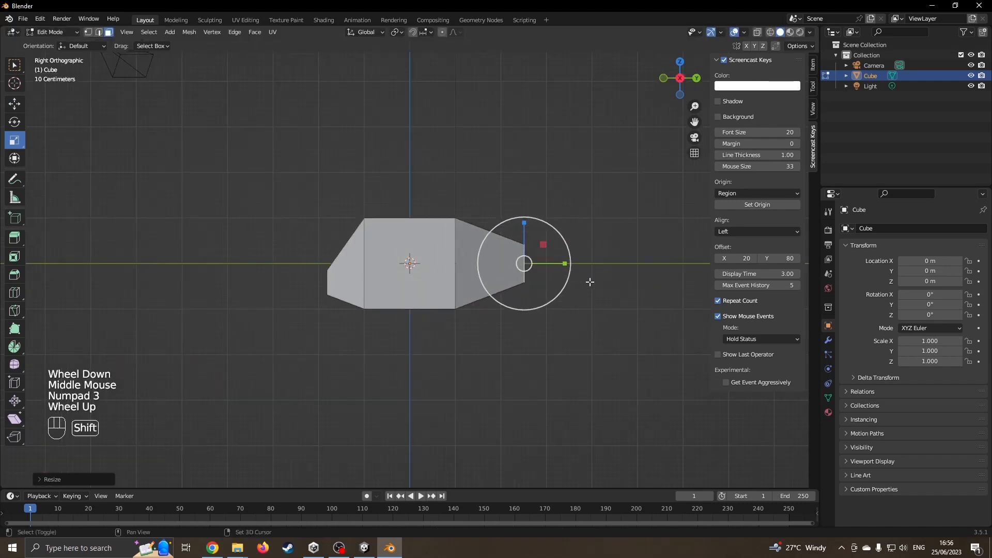
key(e)
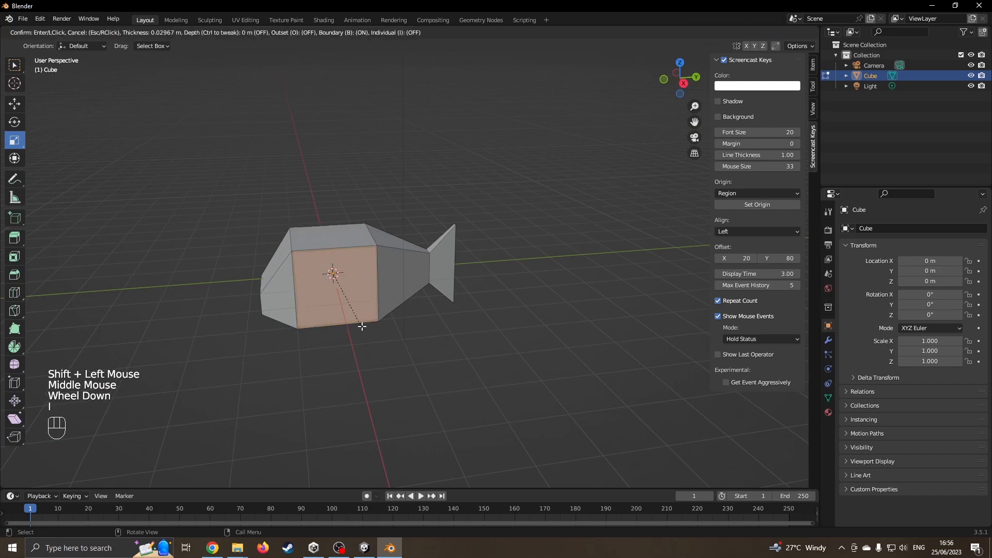
Inset a flank face, move and resize it, then extrude it along normals into a fin.
click(348, 301)
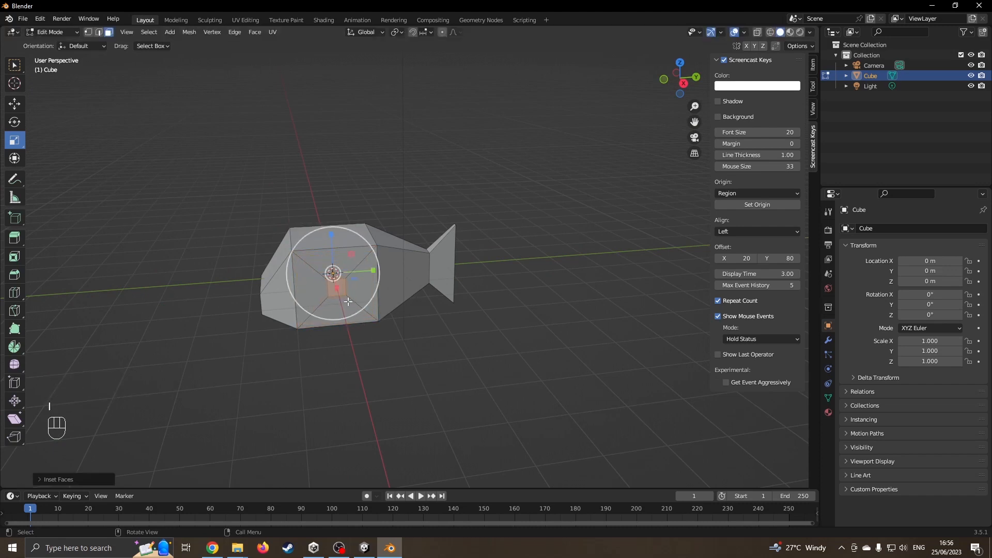
click(15, 104)
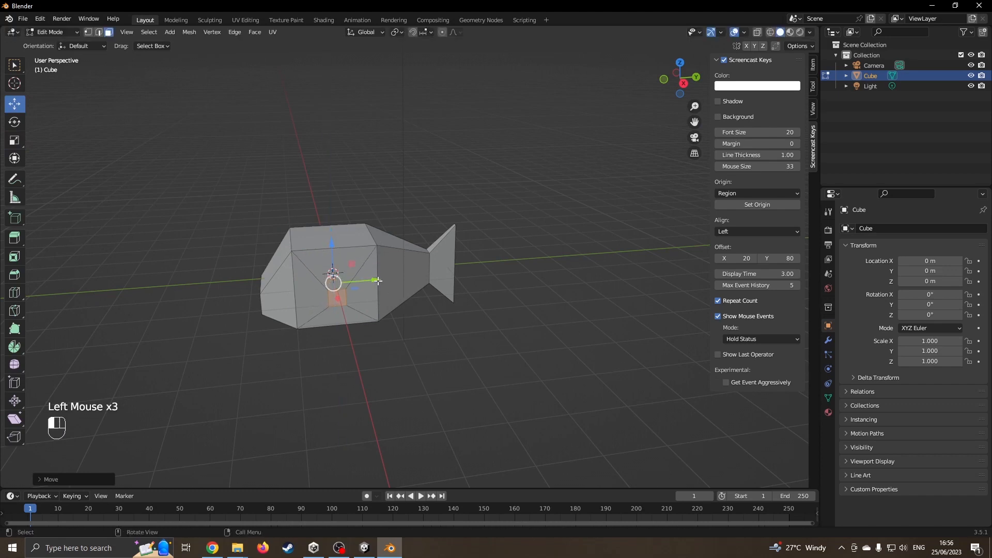
click(15, 140)
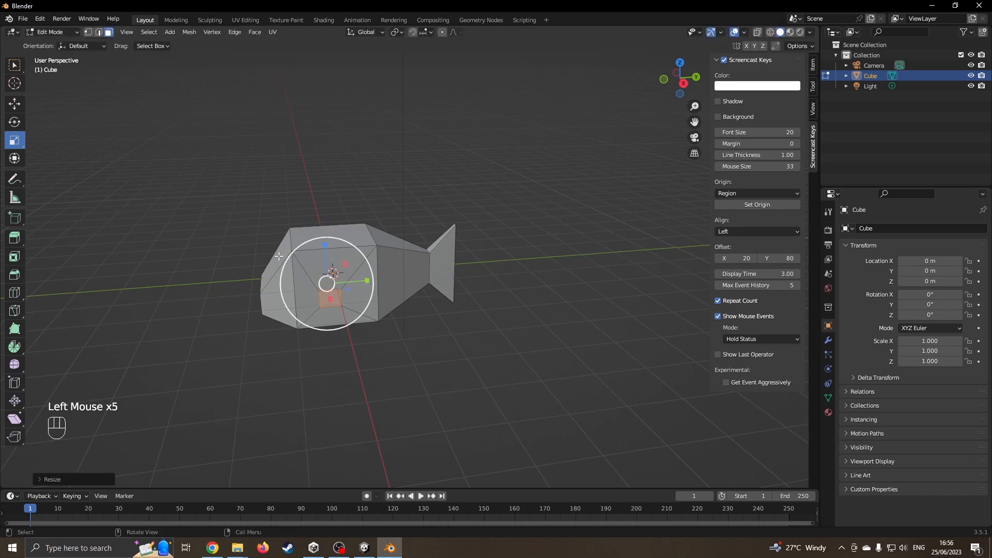
drag(326, 282, 414, 319)
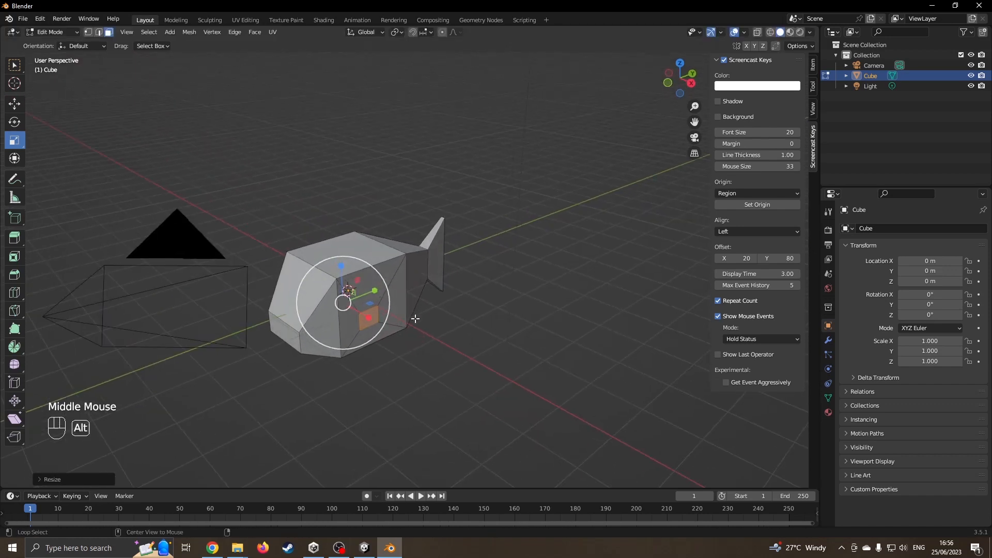
key(alt+e)
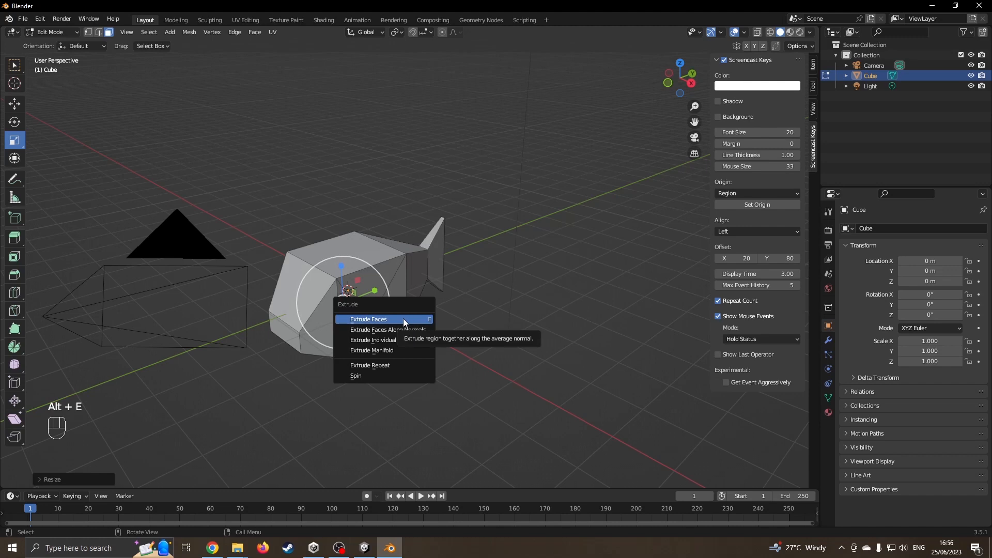
mouse_move(388, 330)
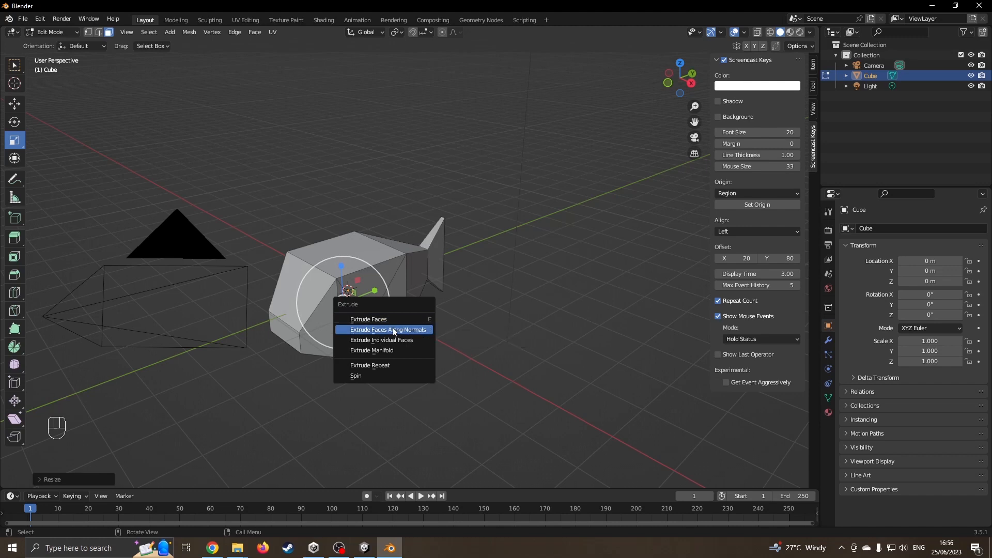
click(386, 330)
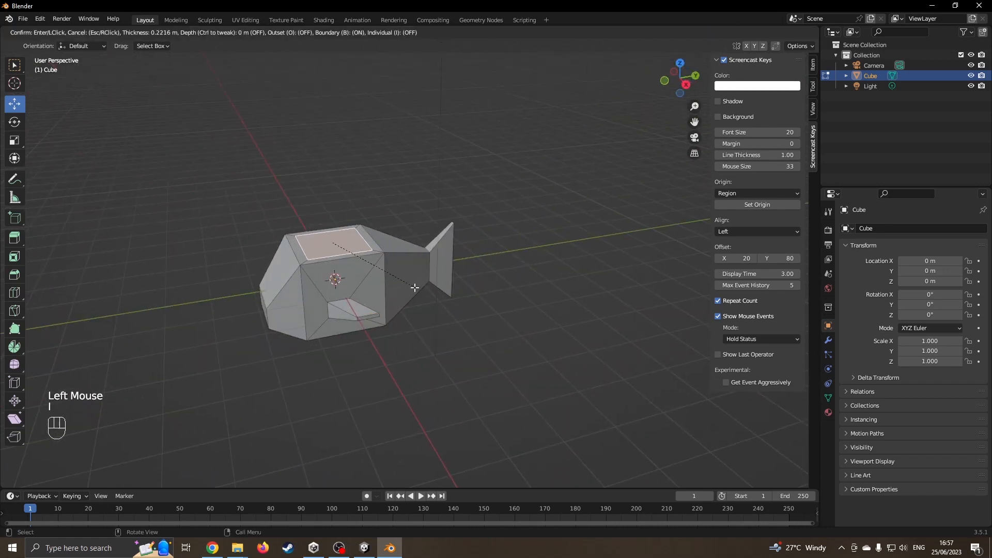
Pull the dorsal fin up from the top face and return to Object Mode.
scroll(down, 3)
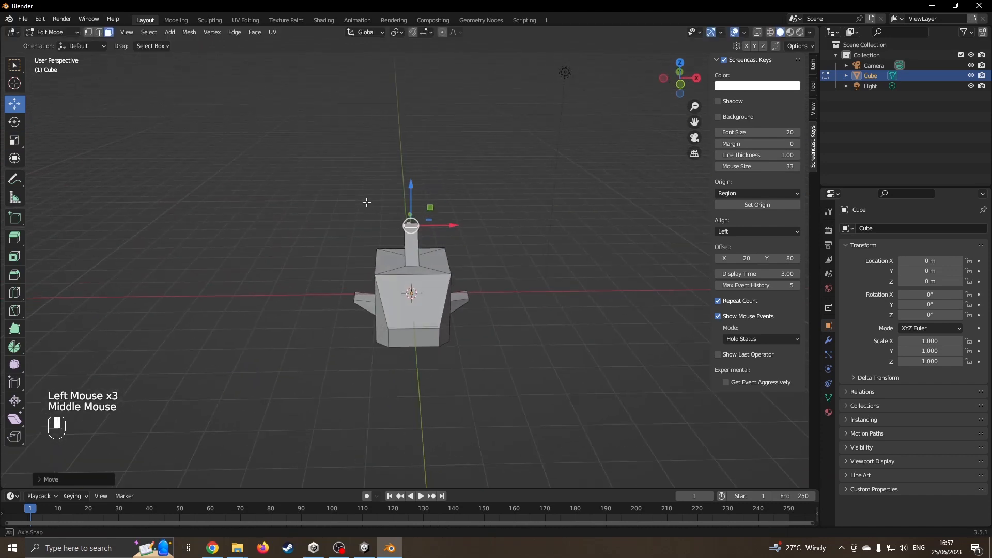
key(Tab)
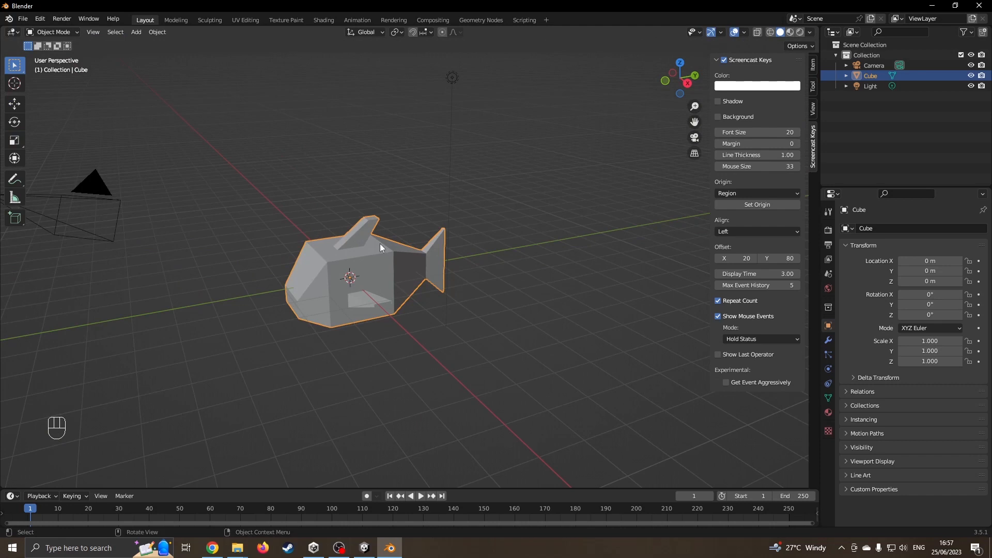
Undo the trial stretch of the fish and orbit to view it side-on.
drag(379, 247, 313, 263)
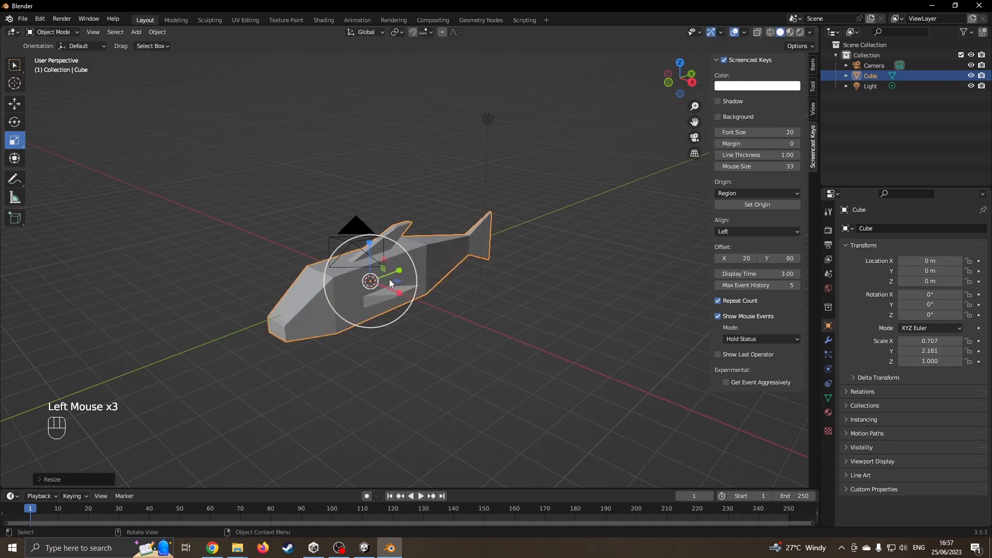
key(ctrl+z)
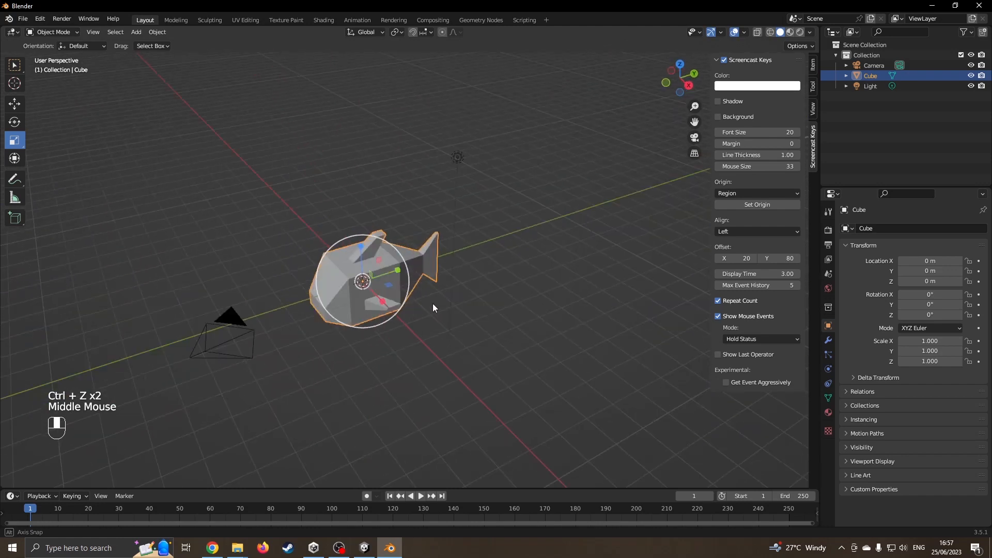
drag(433, 307, 445, 287)
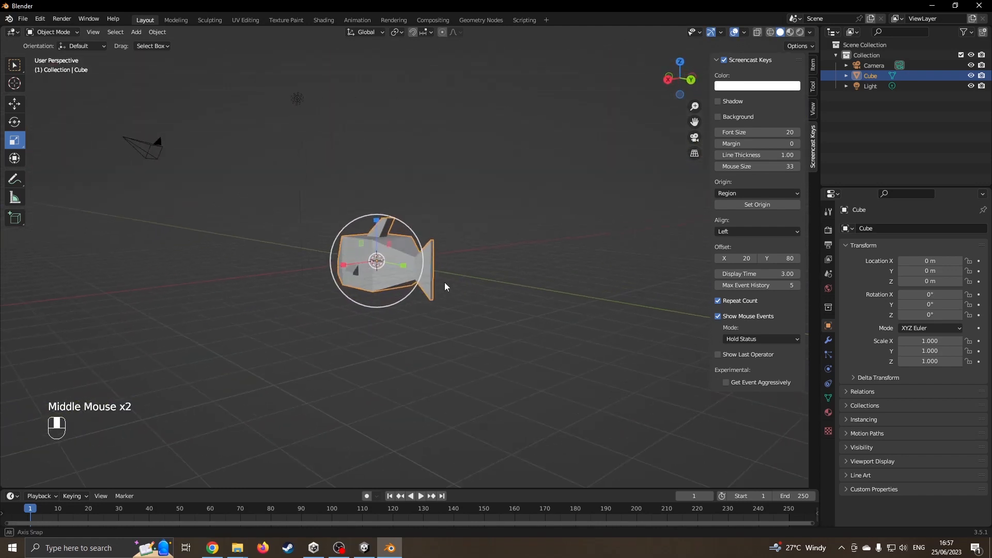
drag(445, 286, 529, 320)
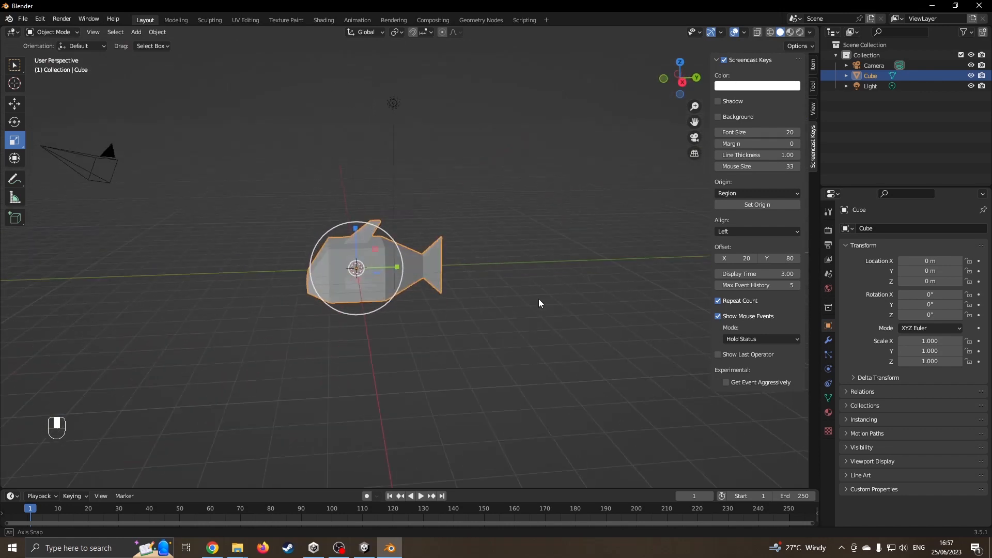
Feed a Checker Texture into the fish material's Base Color, then switch it to Brick Texture.
click(826, 414)
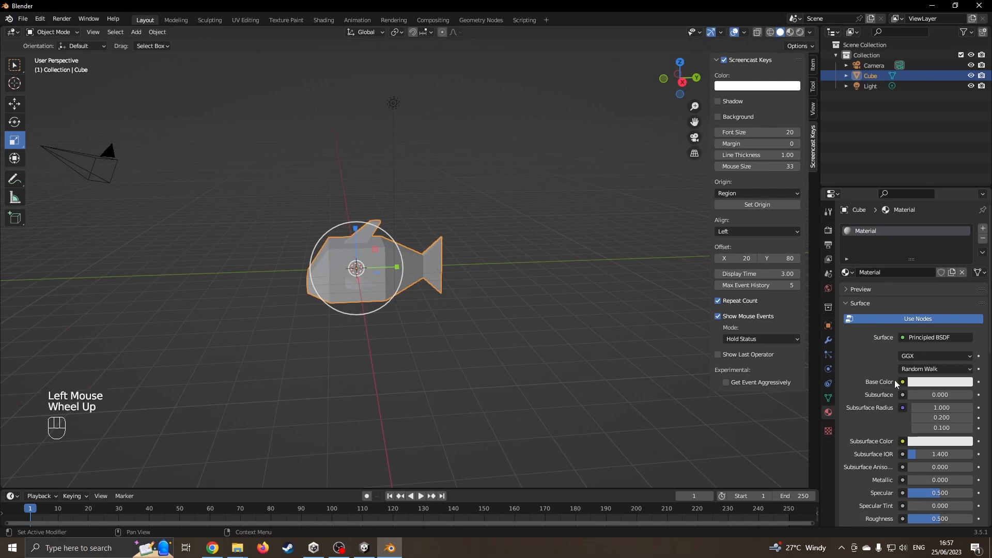
click(902, 383)
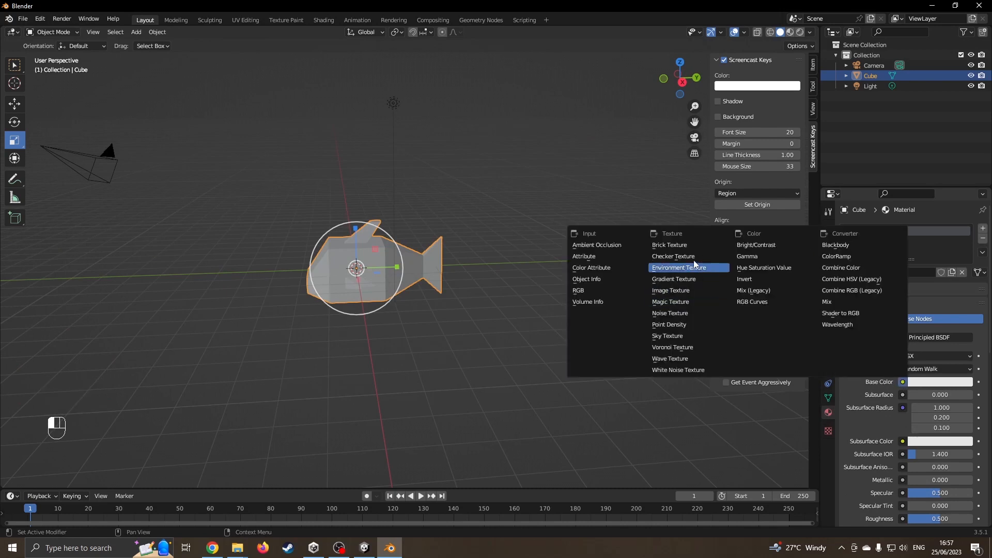
click(673, 257)
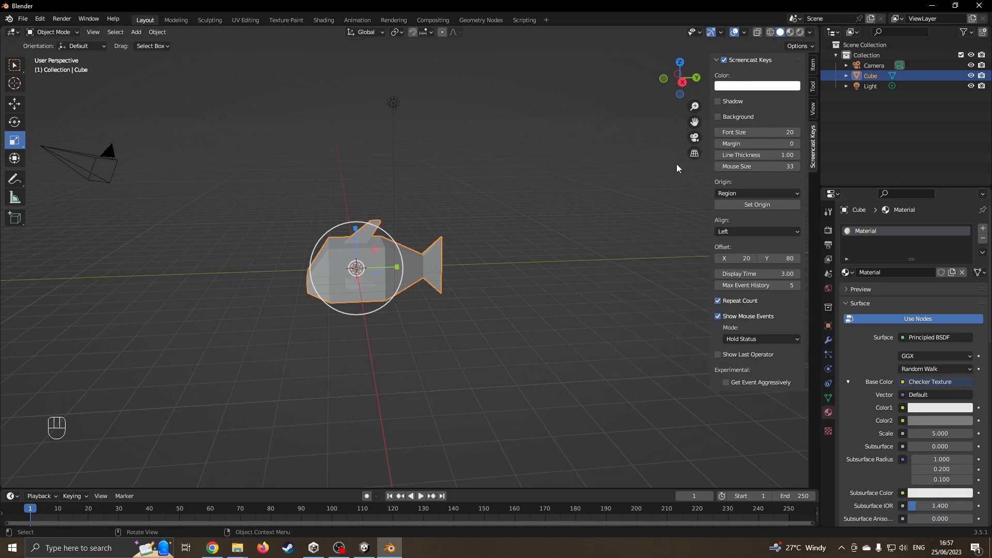
mouse_move(685, 106)
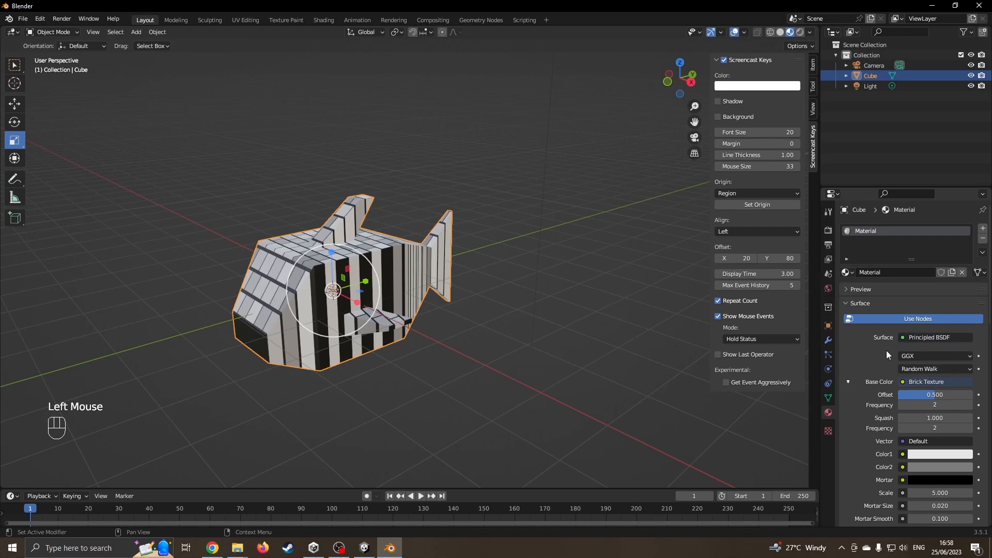
click(936, 337)
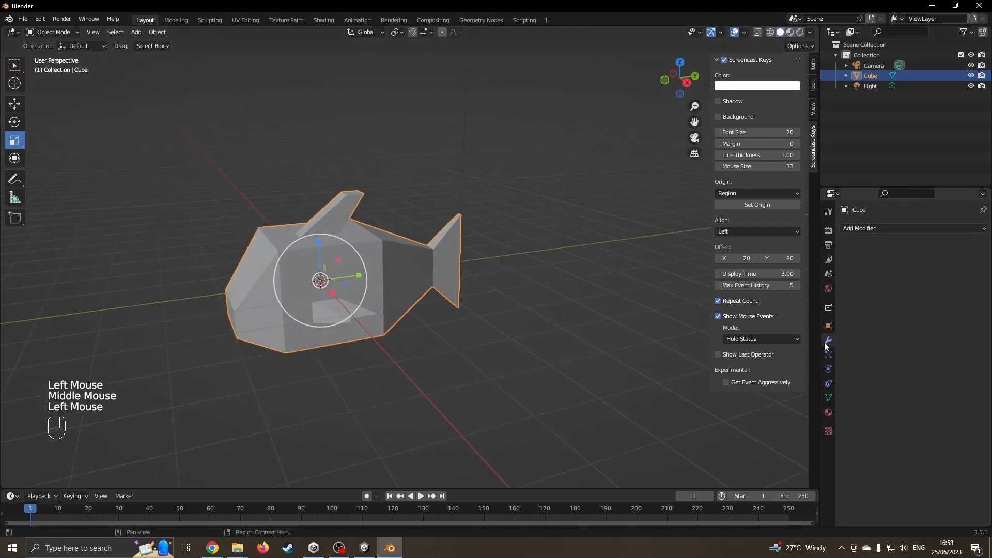
Add a Subdivision Surface modifier with viewport and render levels set to 3.
click(875, 228)
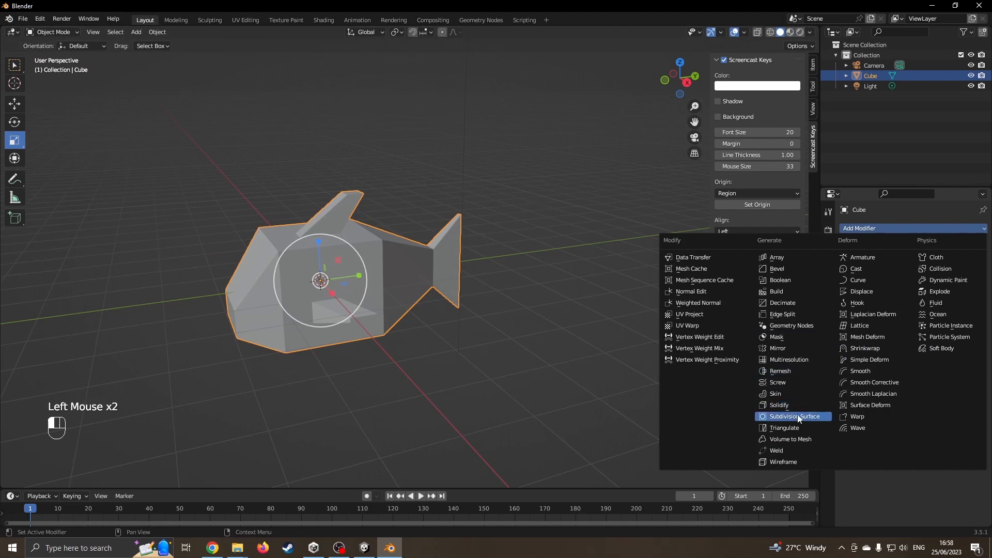
click(795, 416)
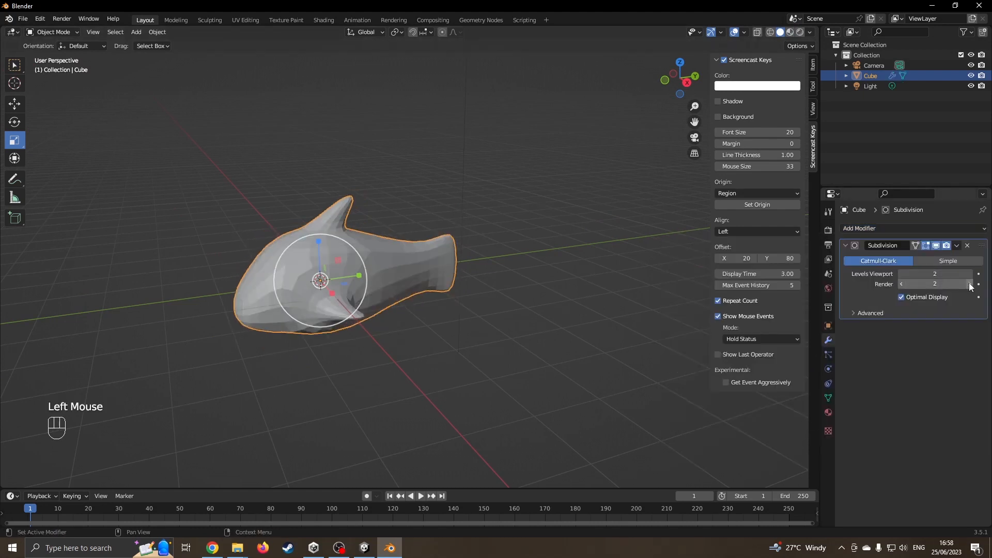
click(976, 274)
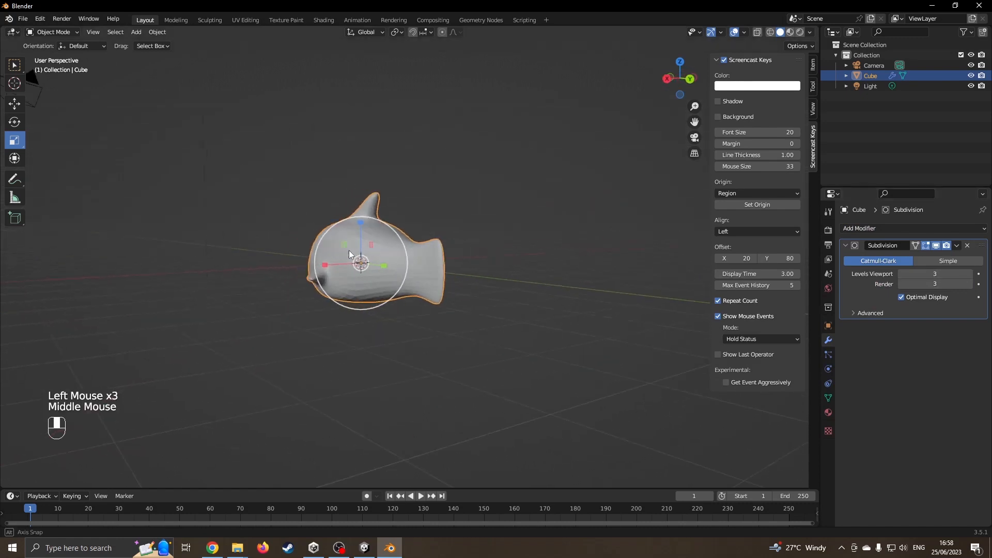
drag(347, 253, 405, 278)
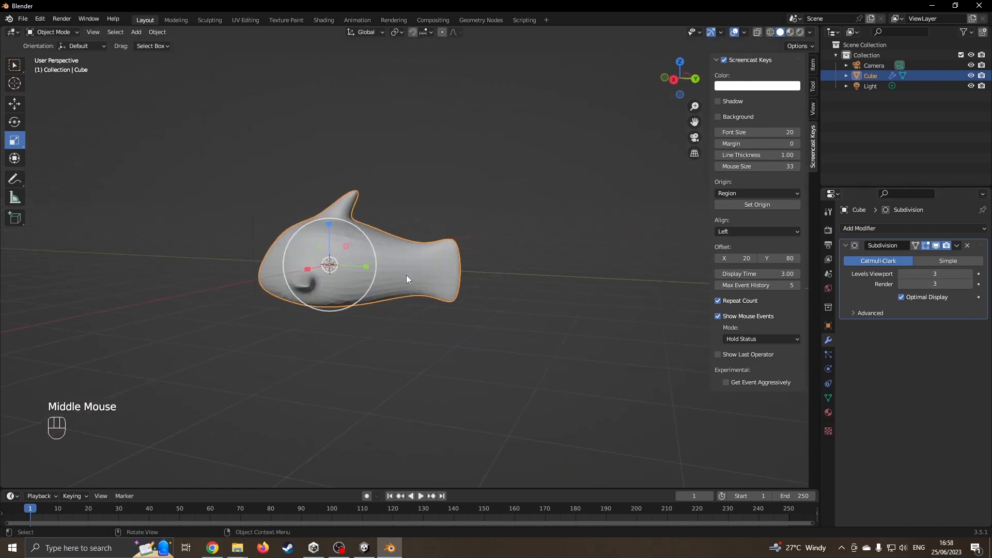
In Edit Mode, select the tail end of the mesh and extrude it.
key(Tab)
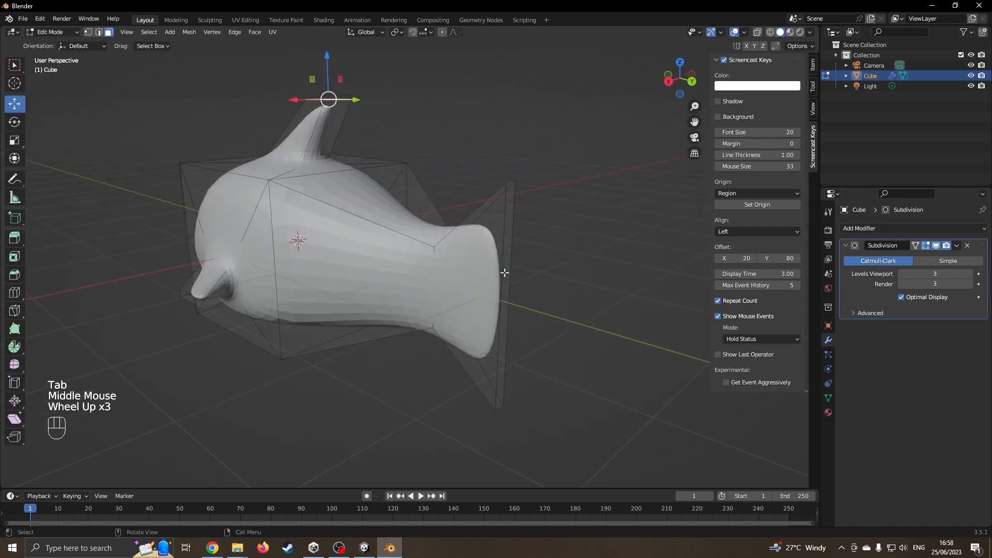
click(504, 298)
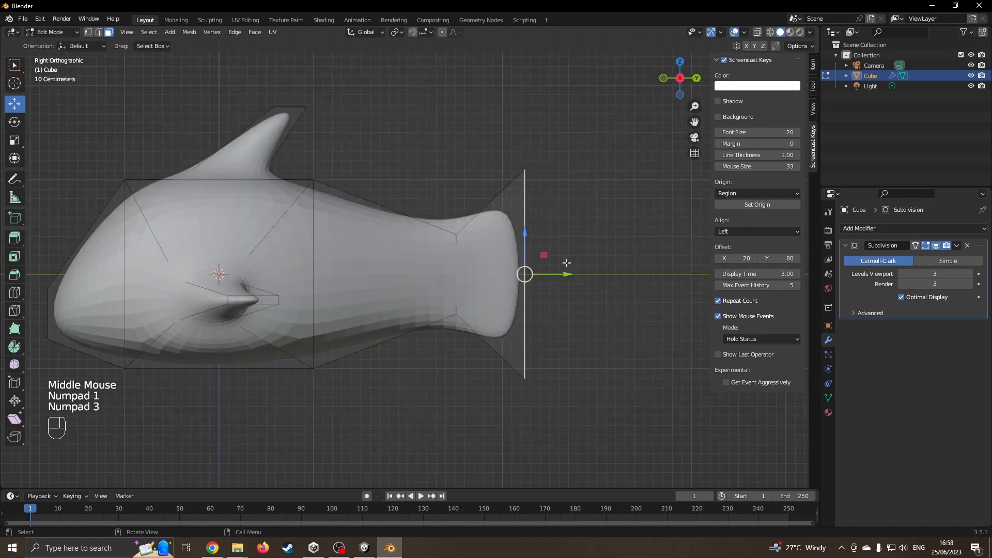
key(e)
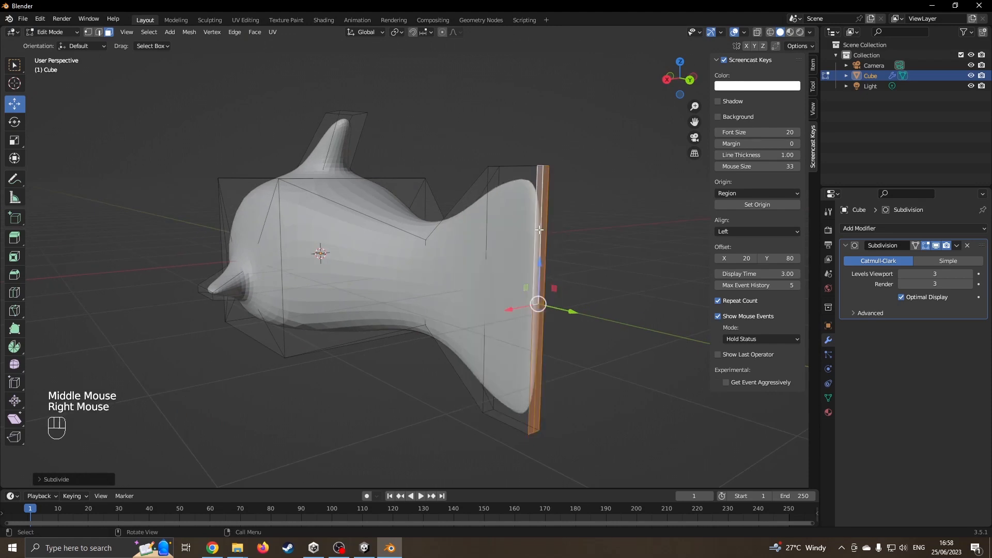
scroll(up, 3)
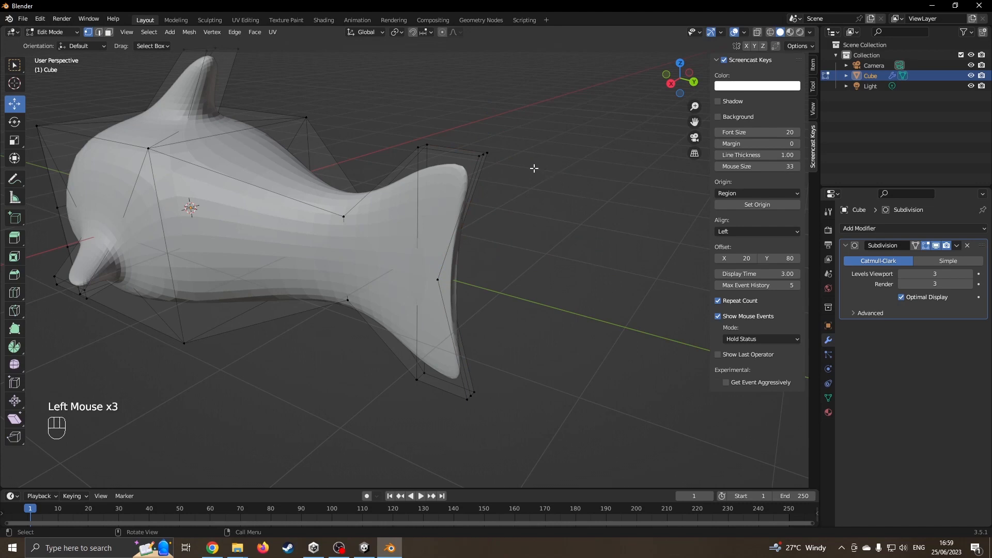
Box-select the tail tips and scale them into a wide forked fin, back in Object Mode.
key(b)
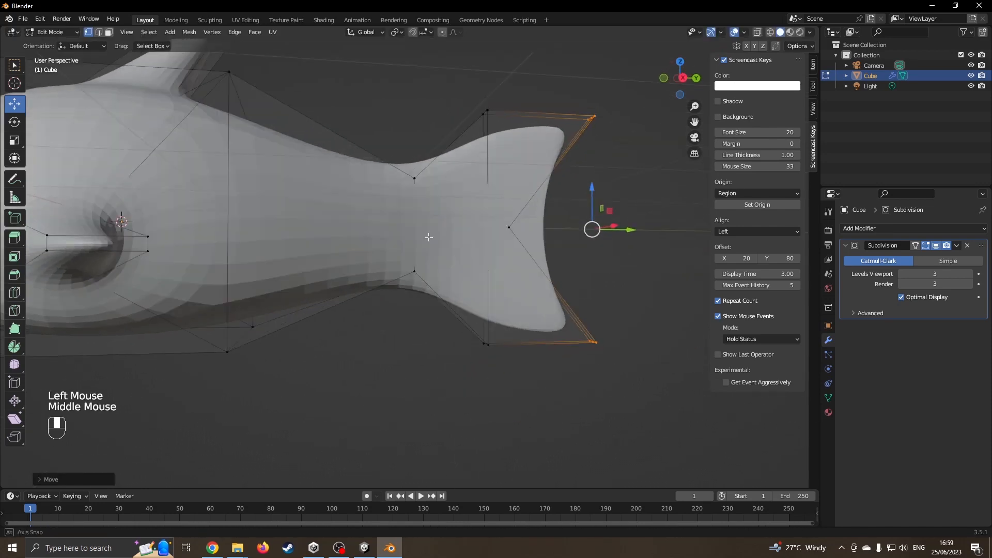
scroll(down, 3)
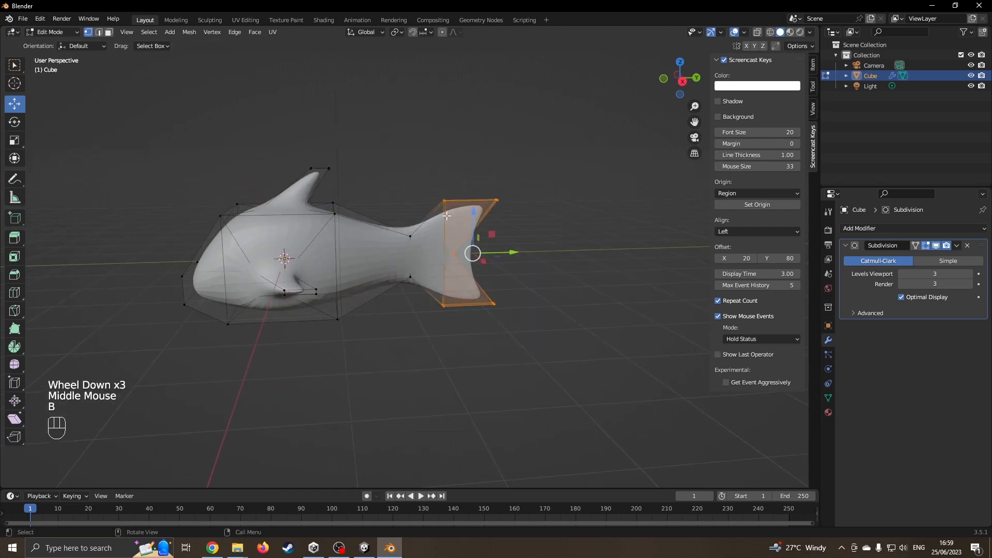
key(s)
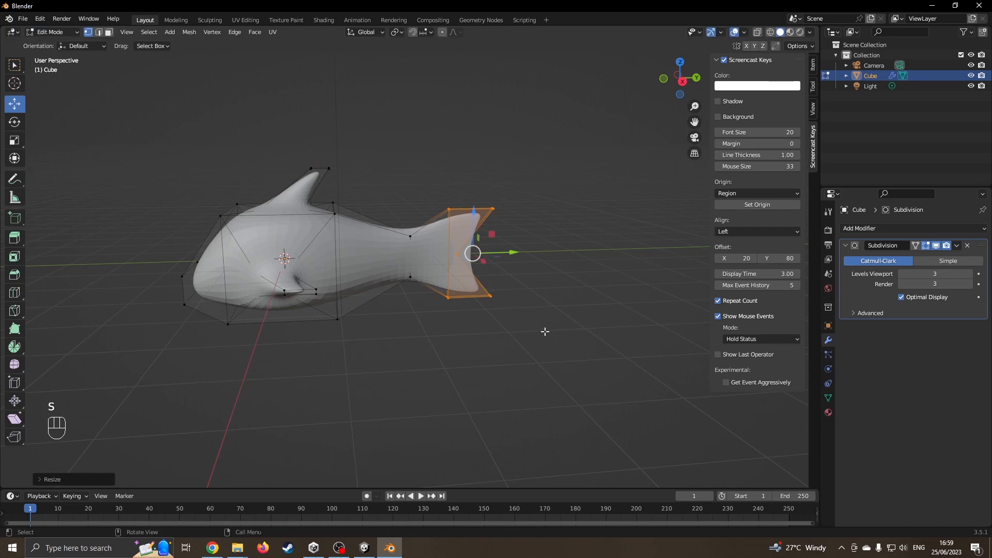
key(Tab)
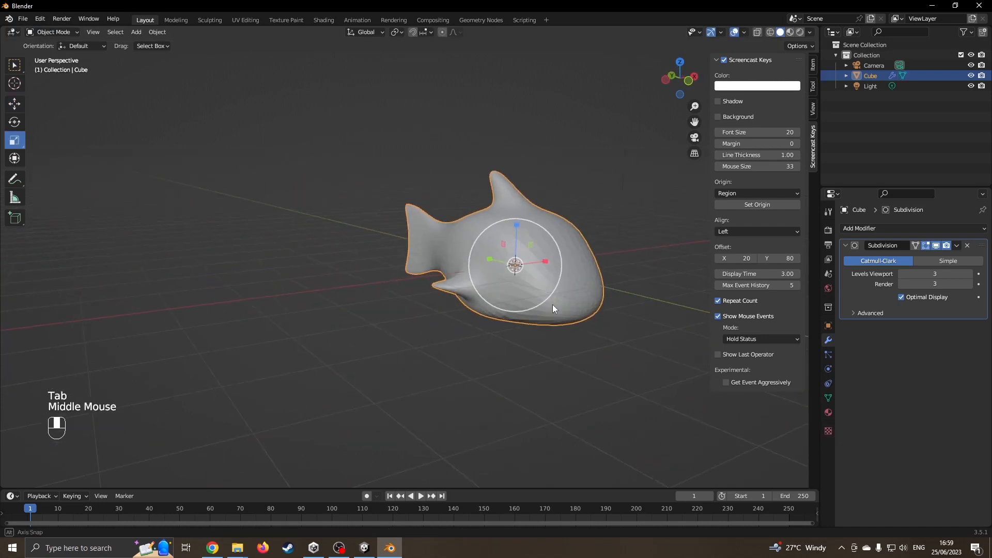
Select the fish and apply Shade Smooth from the right-click menu.
drag(553, 309, 524, 265)
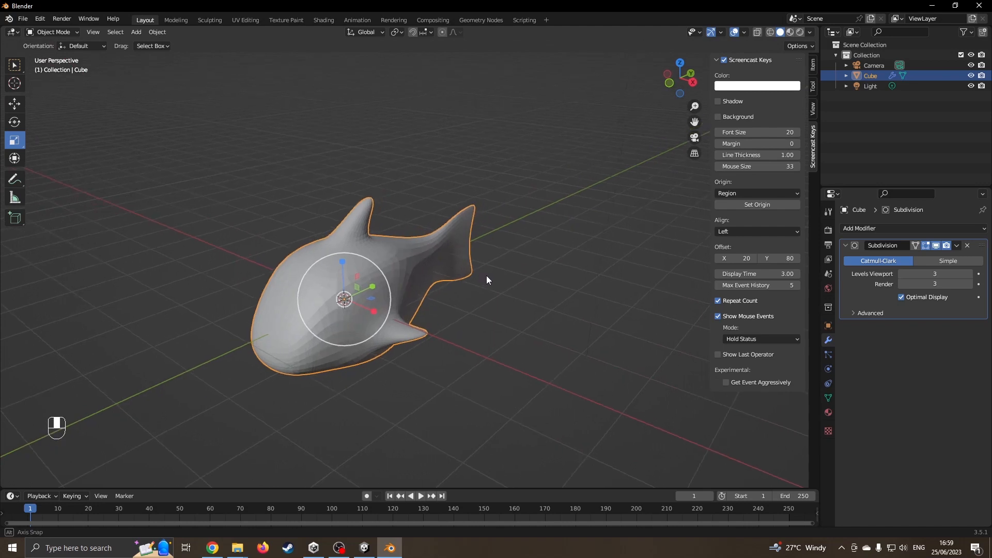
drag(487, 280, 471, 279)
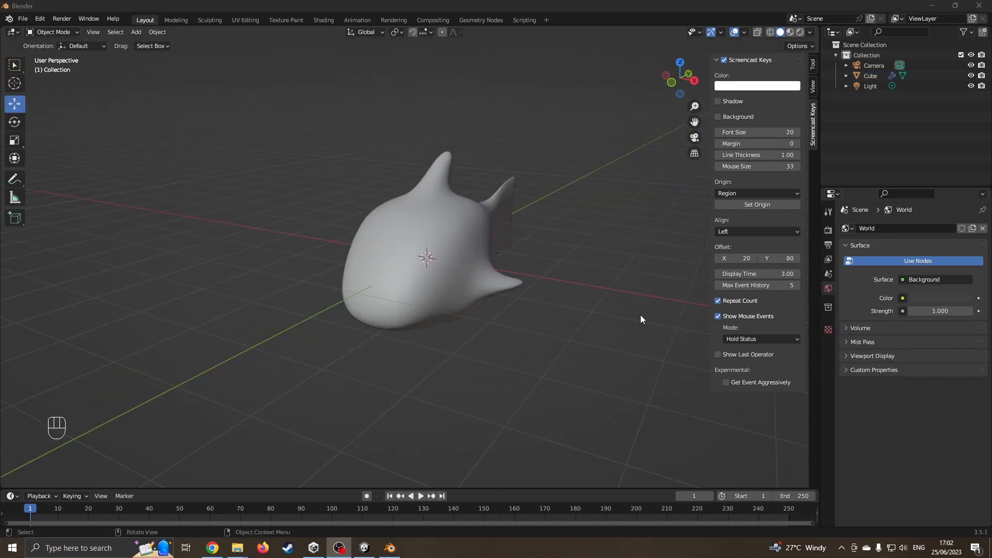
drag(640, 319, 566, 288)
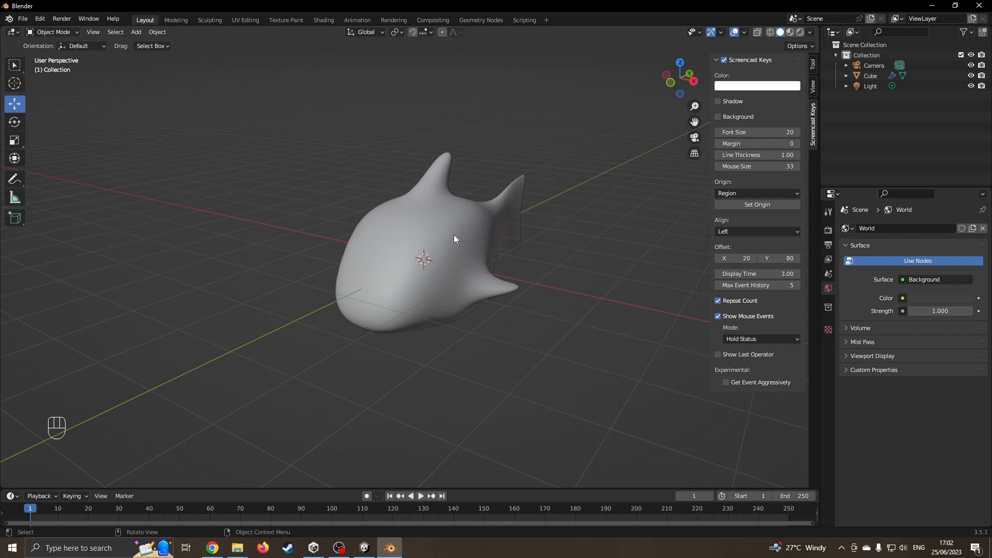
click(446, 231)
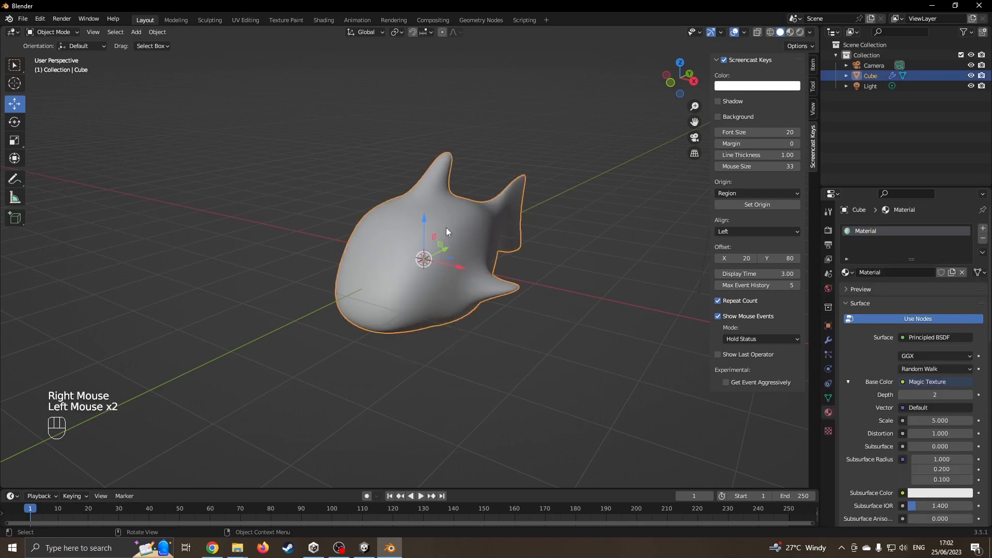
right_click(446, 232)
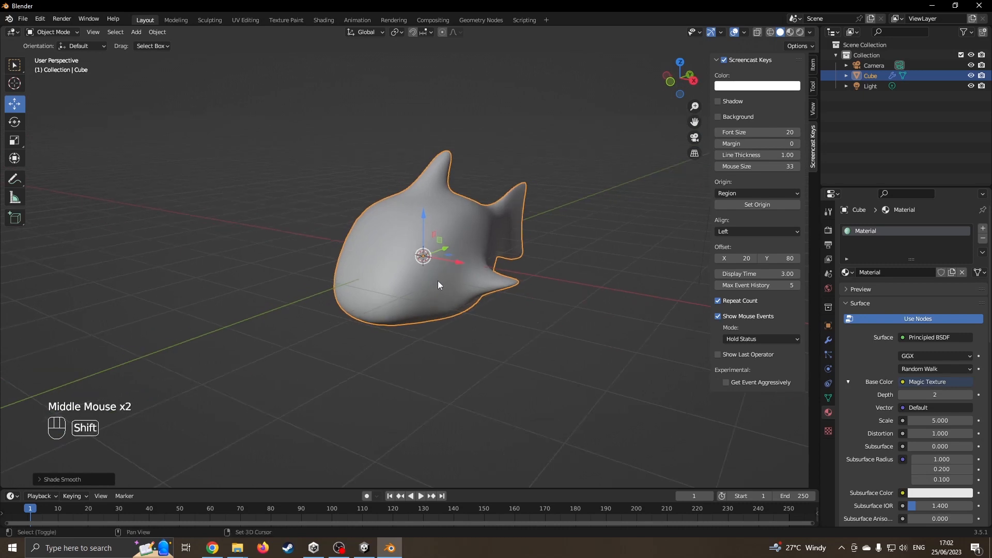
Add a UV sphere, shrink it to eye size, and place it on the fish's side.
key(shift+a)
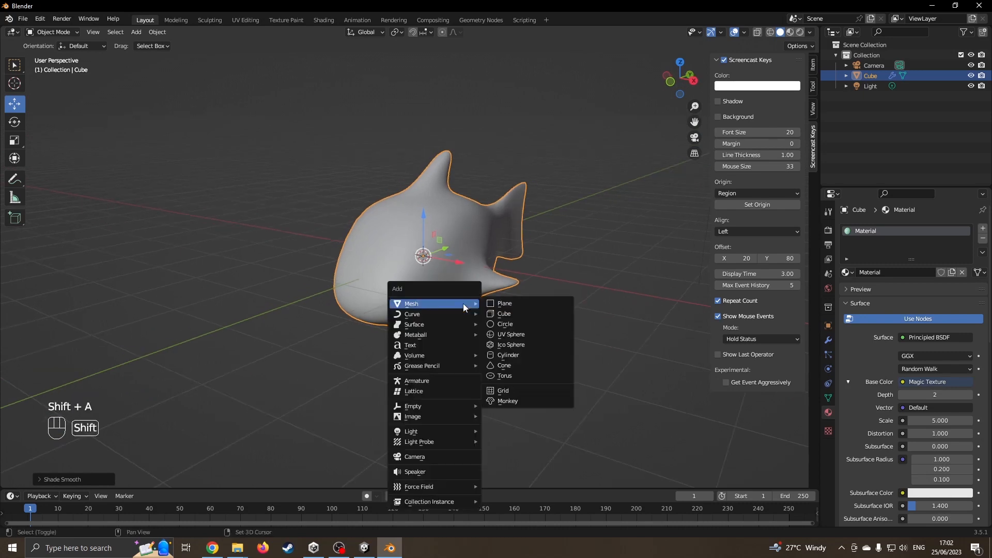
mouse_move(510, 344)
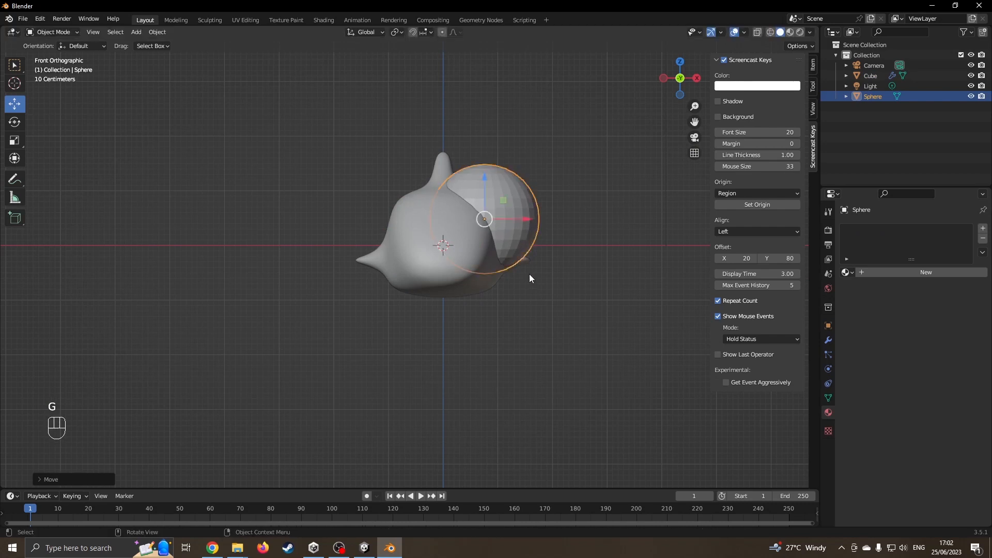
key(s)
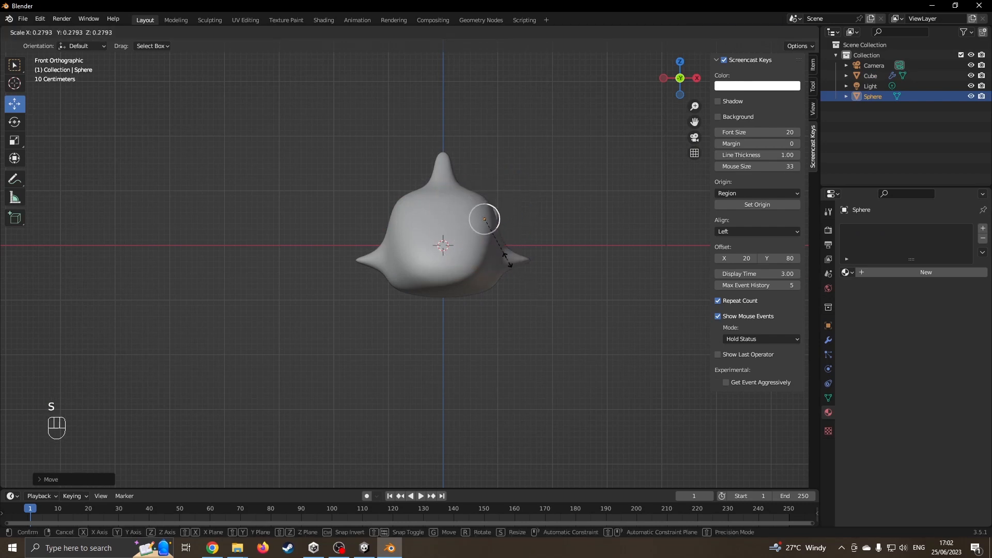
key(KP_7)
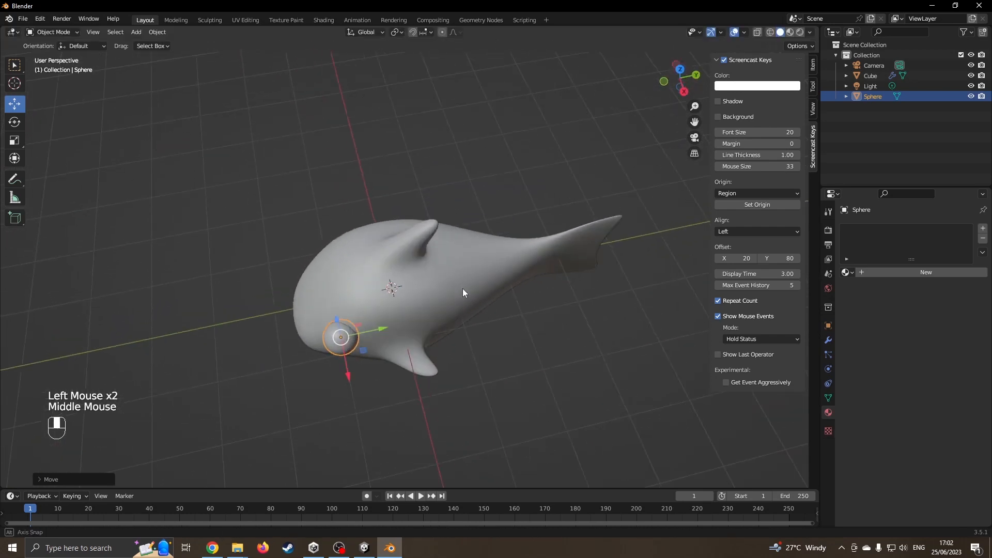
drag(462, 292, 519, 237)
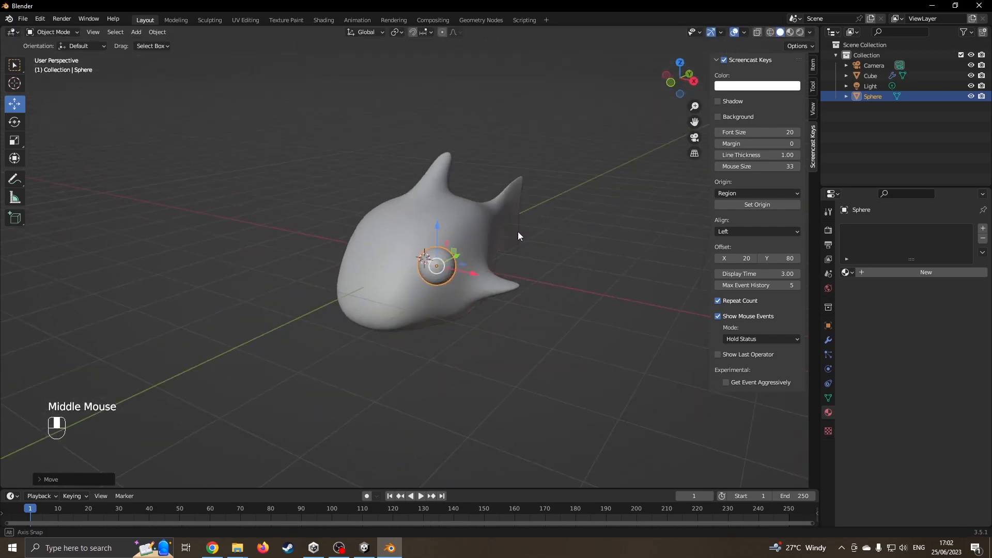
scroll(down, 3)
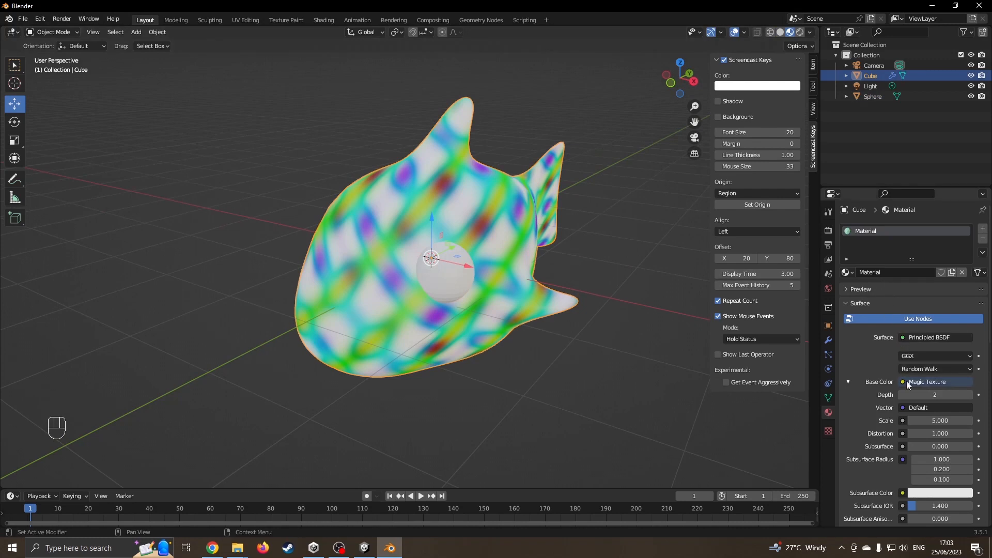
Open the texture list for the fish material's base colour to swap Magic Texture for Wave Texture.
click(935, 381)
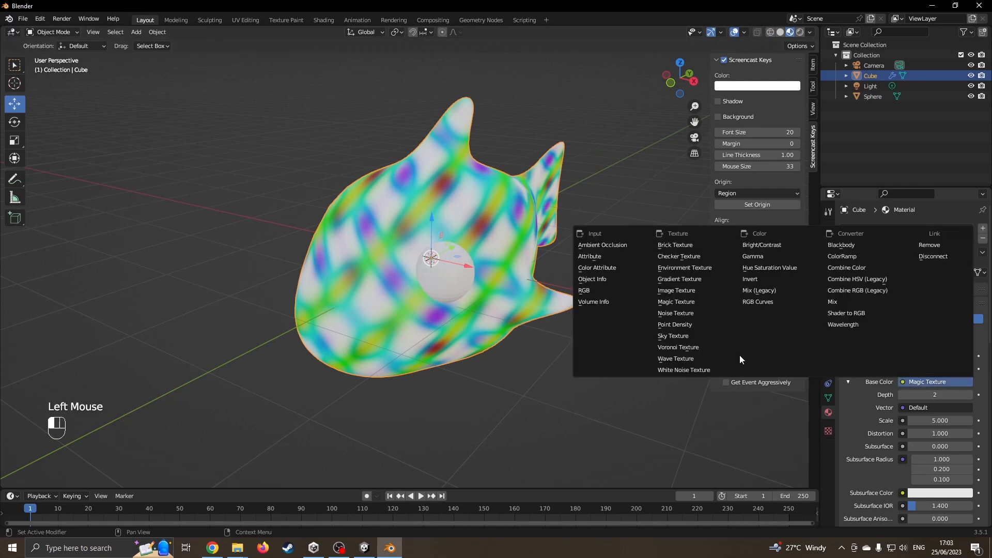
mouse_move(675, 359)
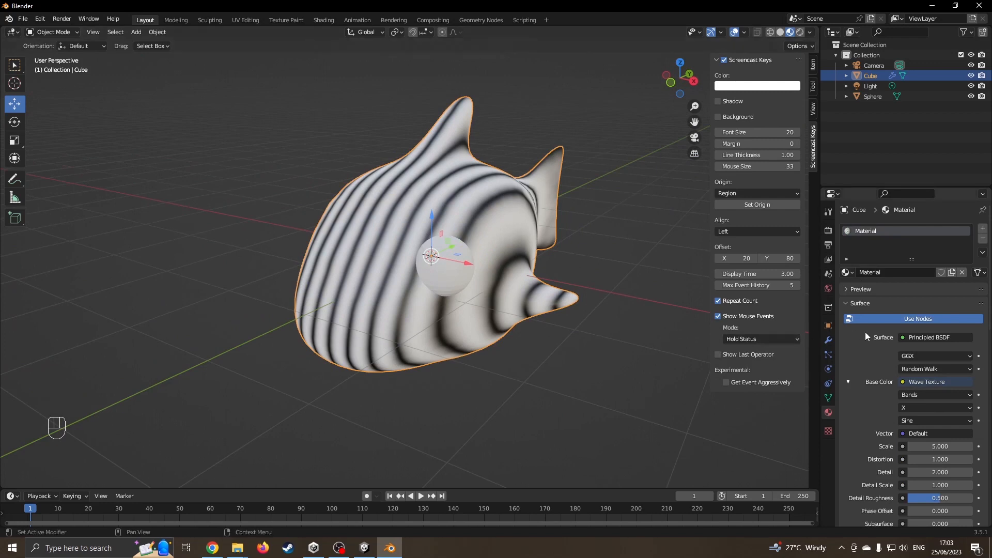
Give the eye sphere a new material with base colour value 1.0 (pure white).
click(442, 265)
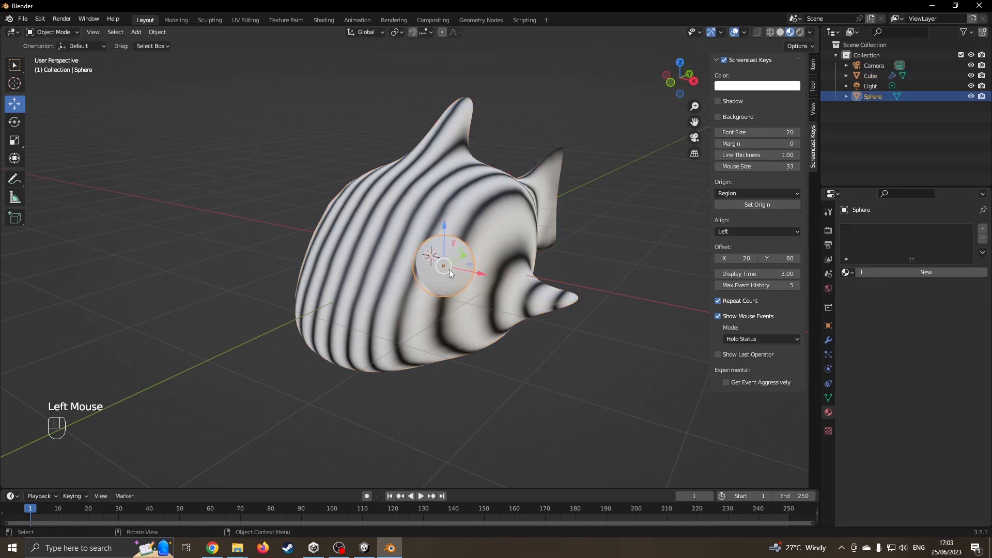
click(828, 414)
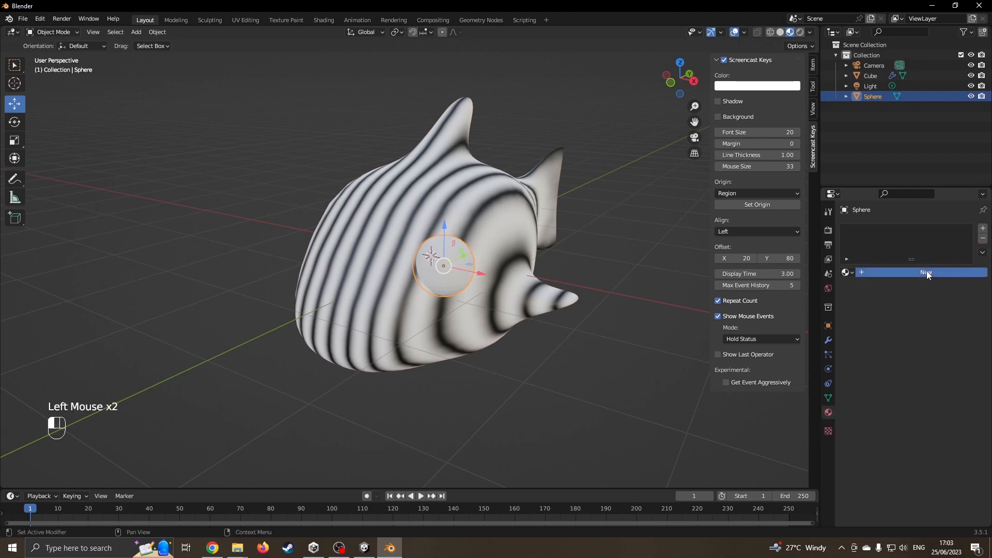
click(941, 382)
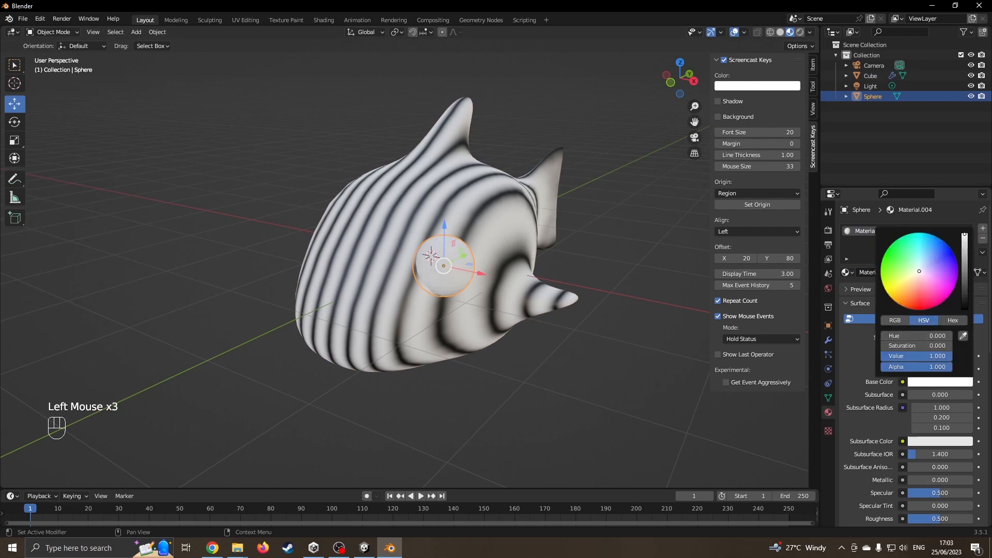
click(465, 345)
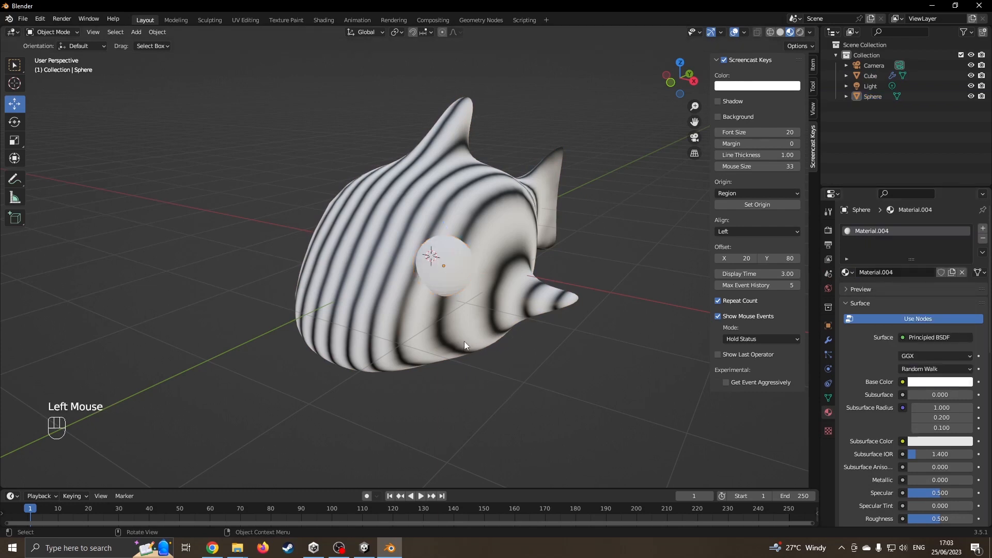
click(442, 260)
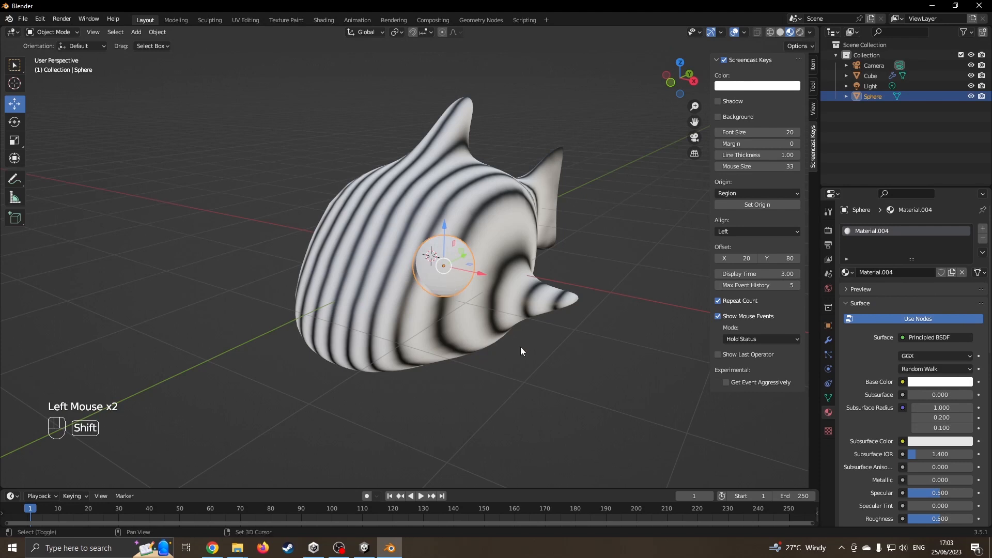
Duplicate the eye sphere, shrink it, and give the copy its own new black material.
key(shift+d)
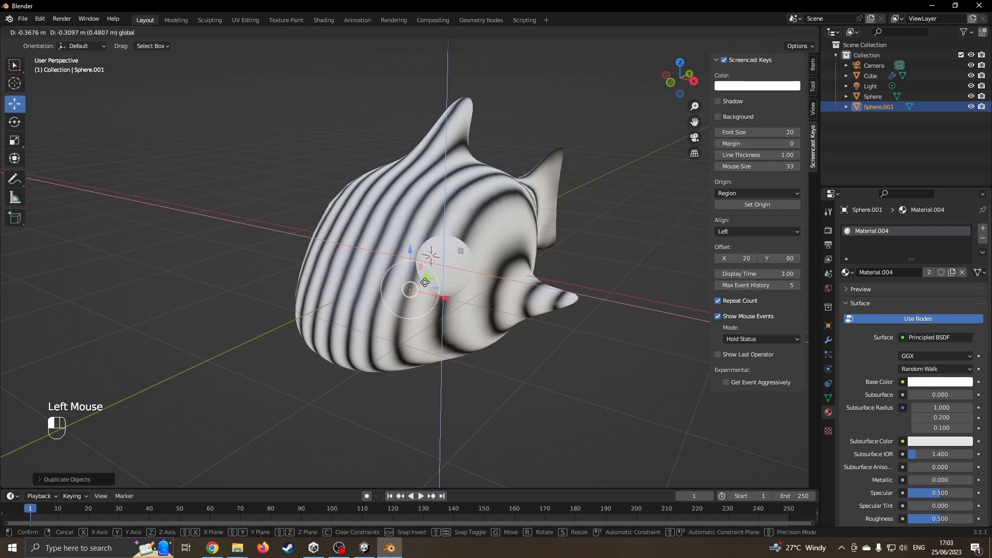
key(ctrl+z)
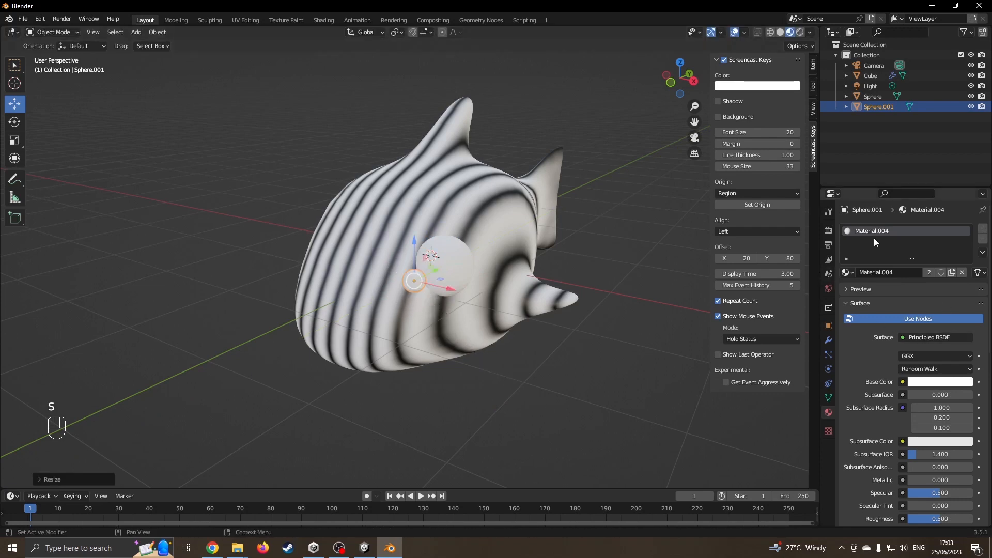
click(961, 273)
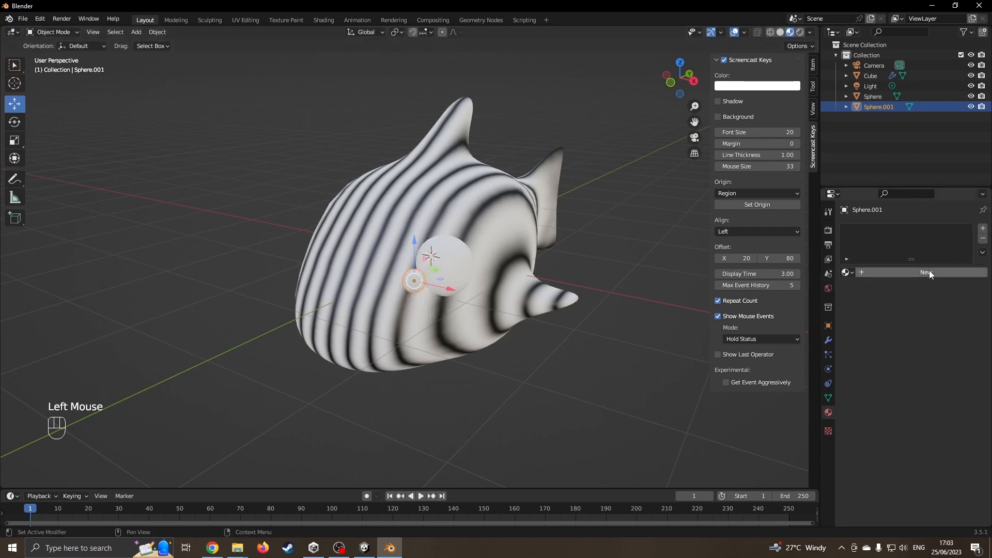
click(928, 272)
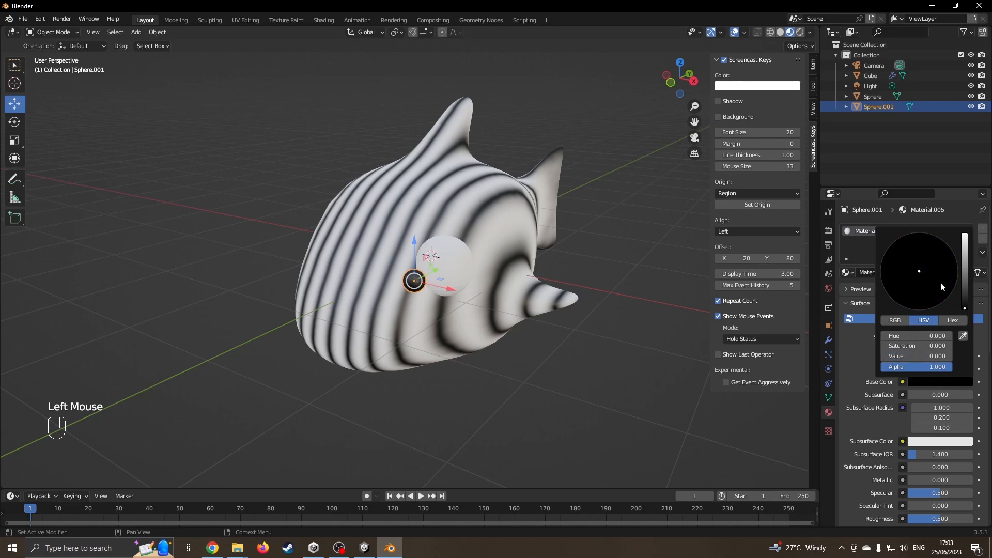
scroll(up, 3)
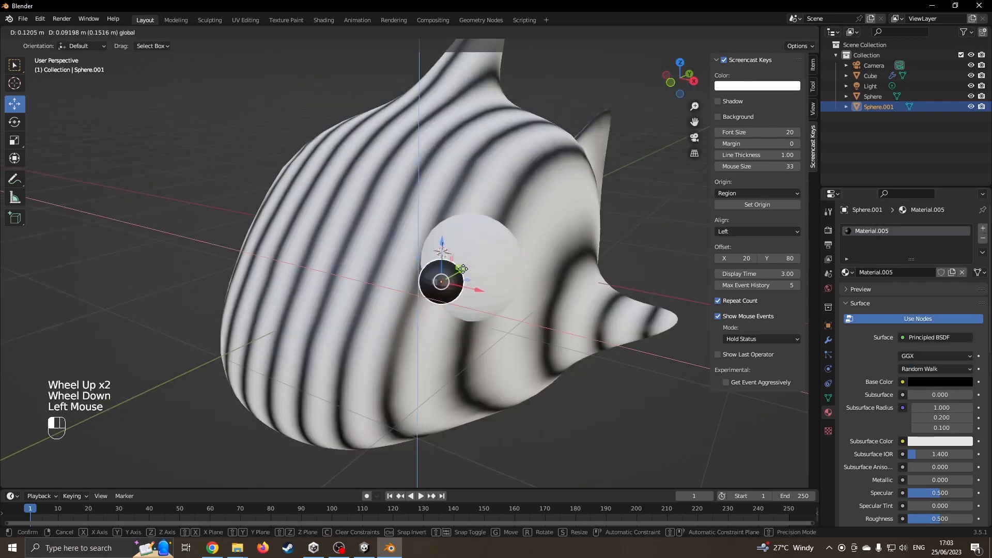
Seat the pupil on the eyeball's front and scale it flat against the surface.
key(7)
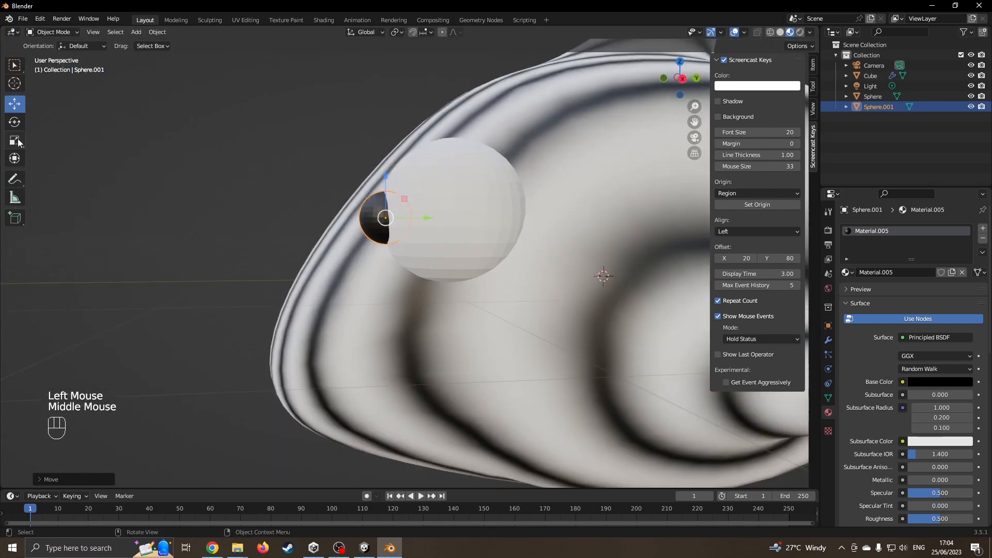
click(14, 140)
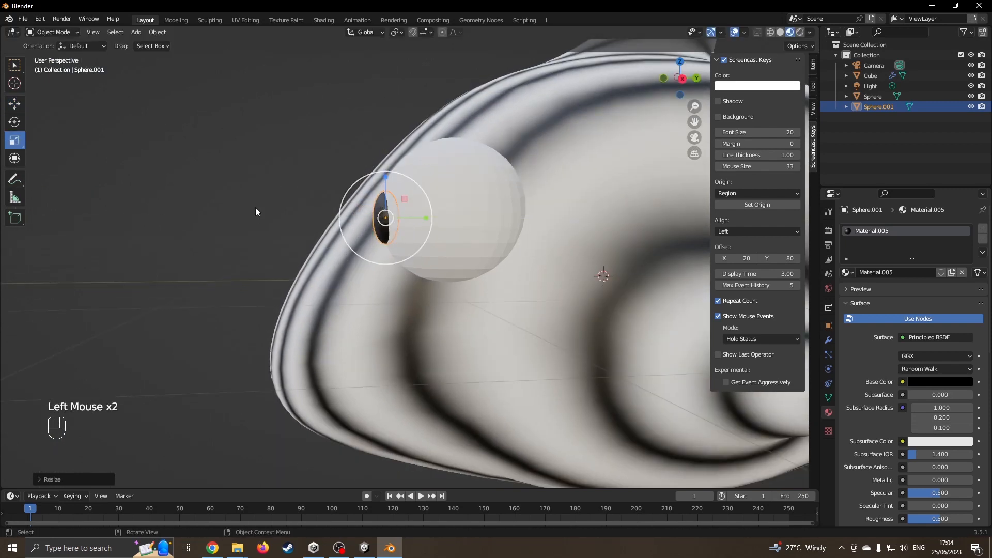
drag(386, 218, 468, 234)
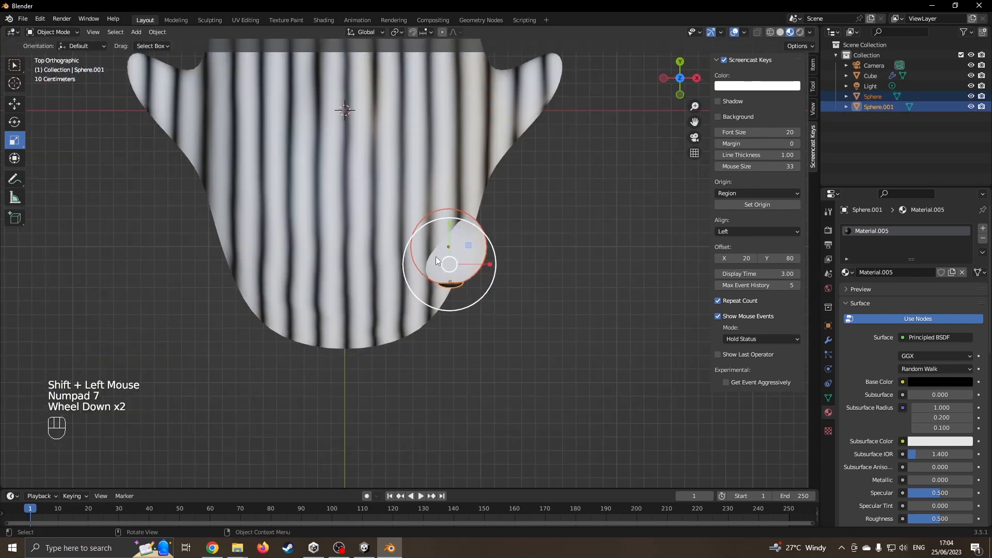
mouse_move(436, 261)
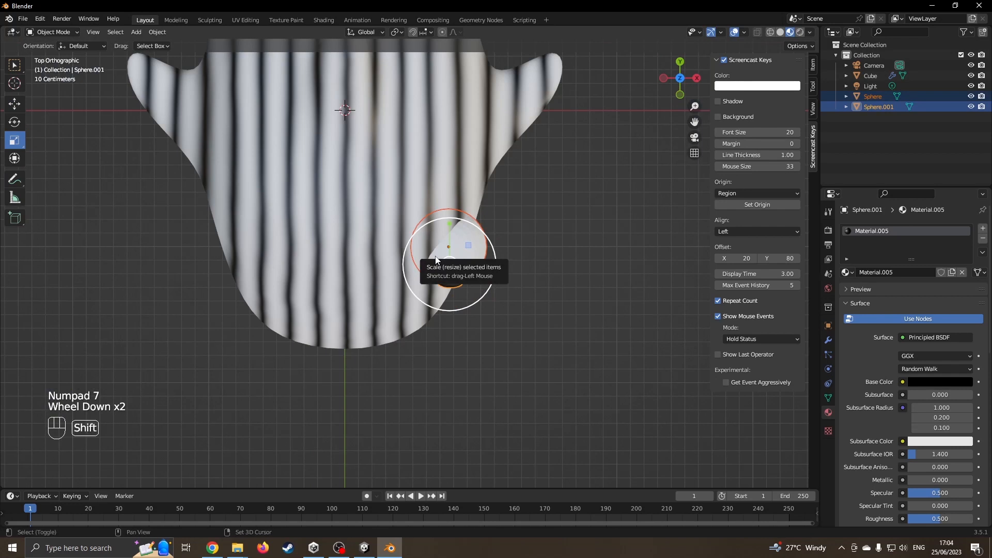
Duplicate the eyeball and pupil together and move the copy to the fish's other side.
key(shift+d)
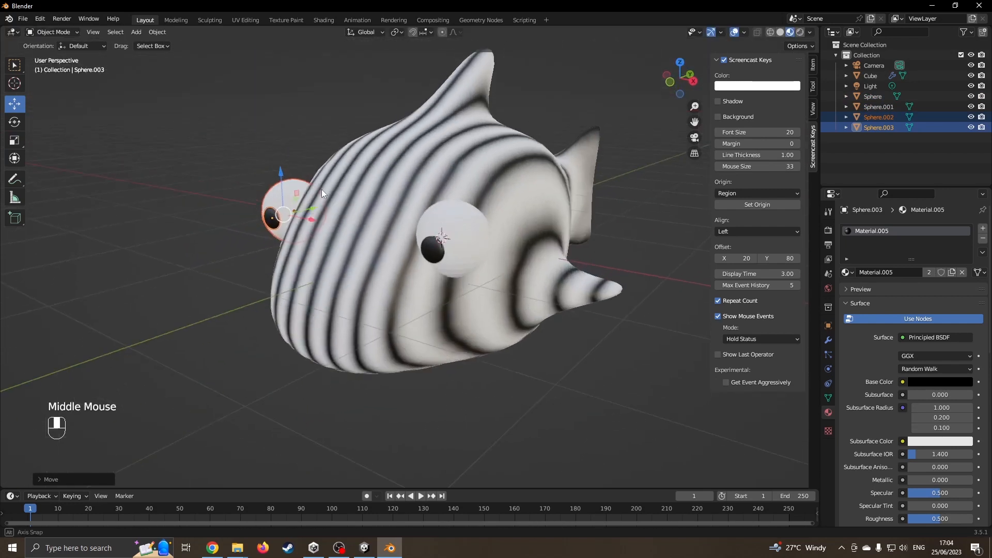
scroll(down, 3)
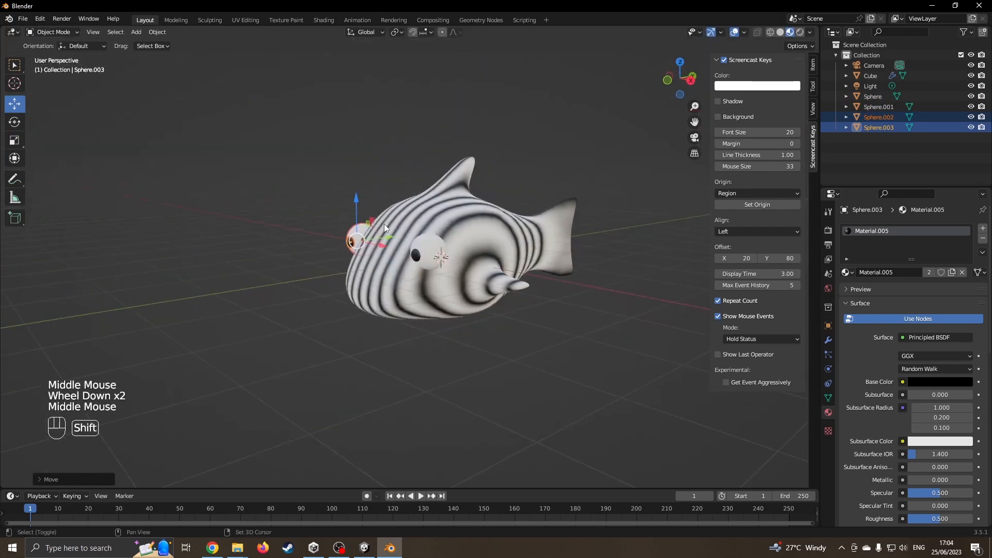